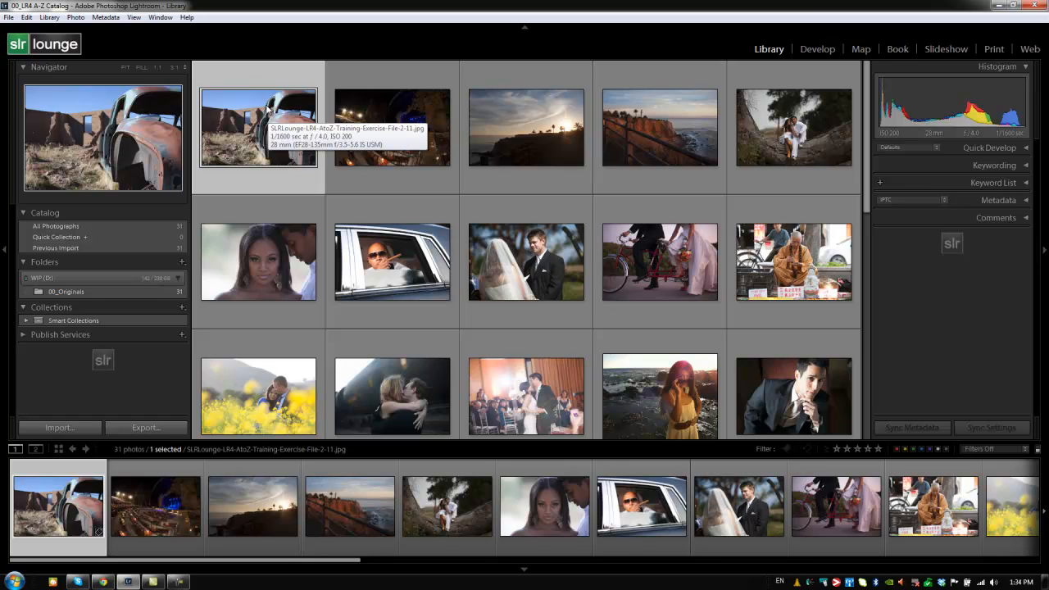
pyautogui.moveTo(88, 387)
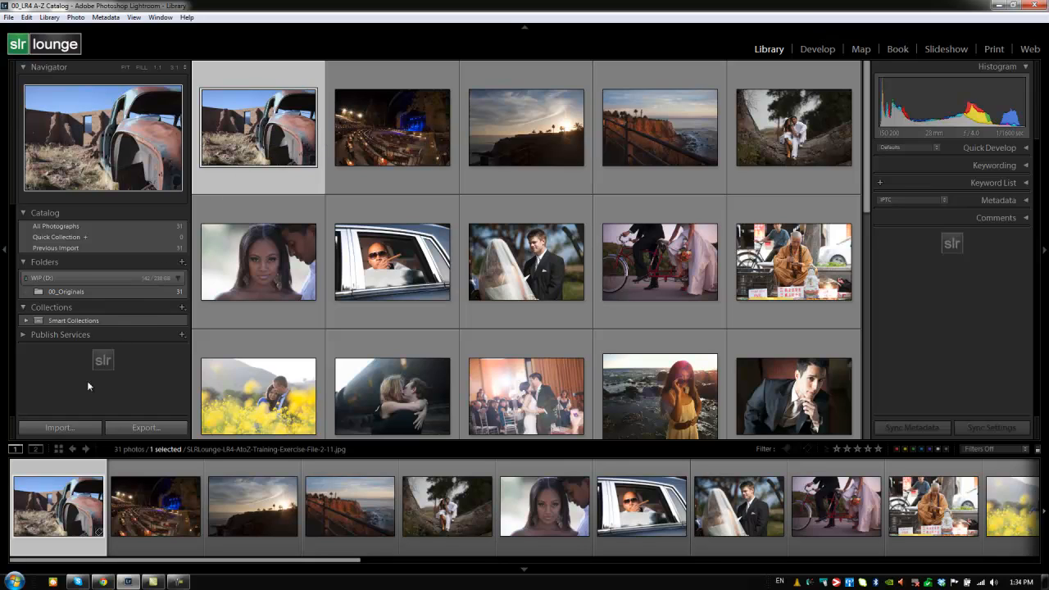
pyautogui.moveTo(23, 82)
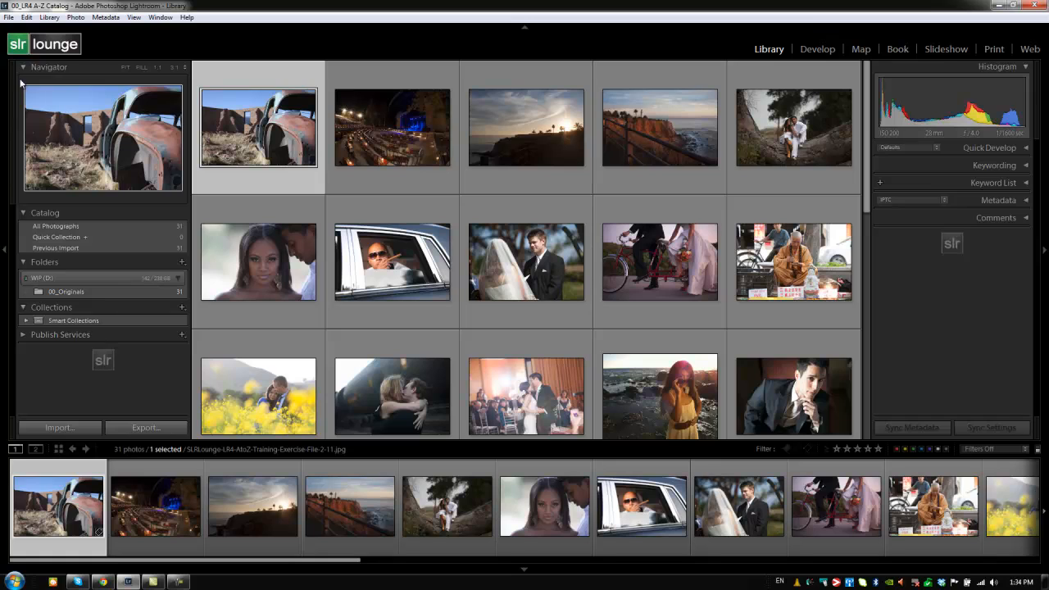
# - Show the File menu with its catalog, import and export commands
pyautogui.click(10, 16)
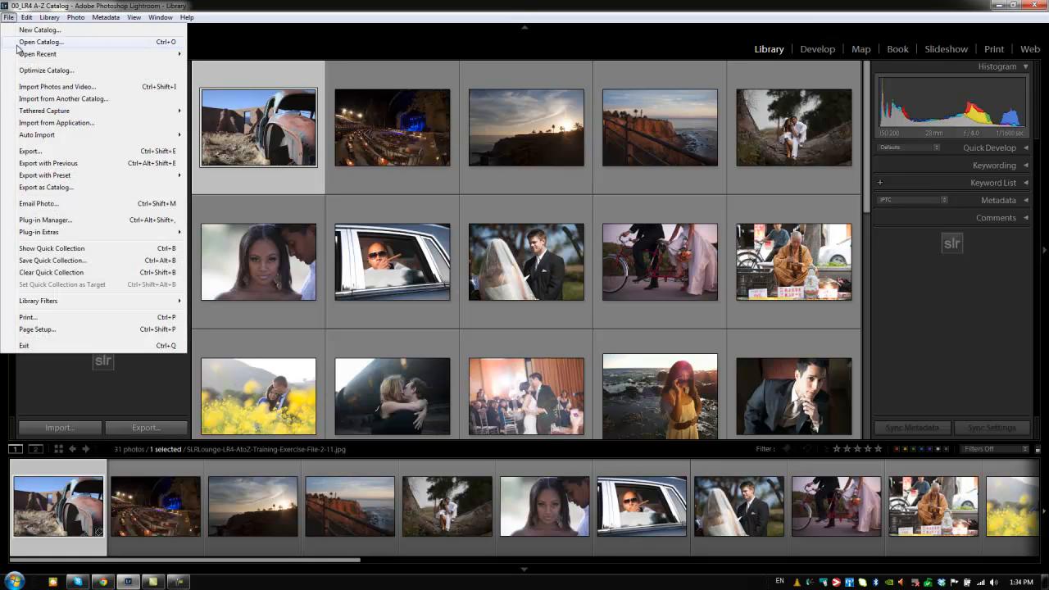
pyautogui.moveTo(39, 98)
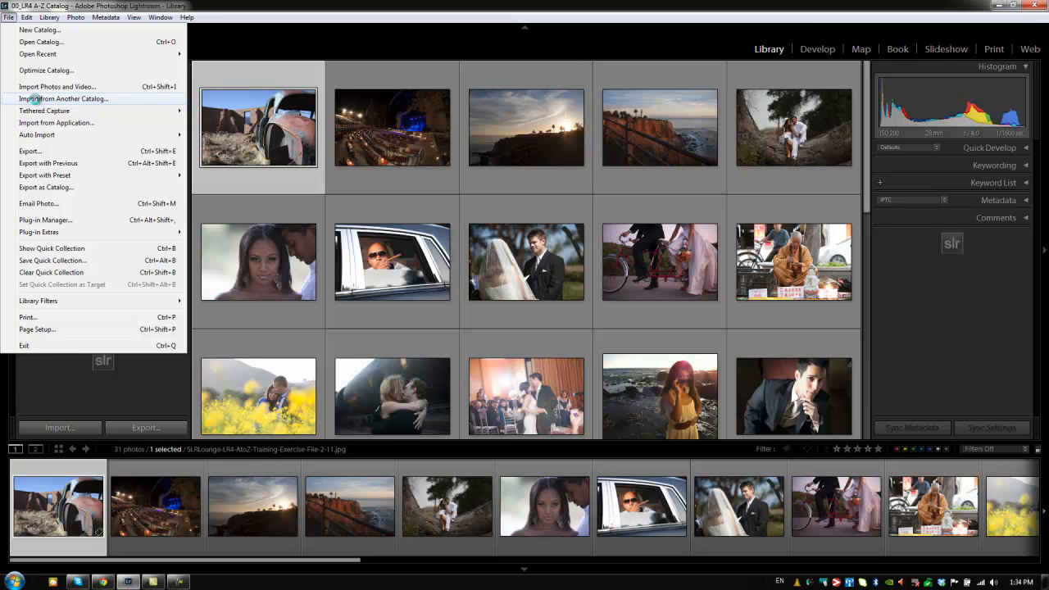
# - Start Import from Another Catalog to browse the training exercise files folder
pyautogui.click(64, 99)
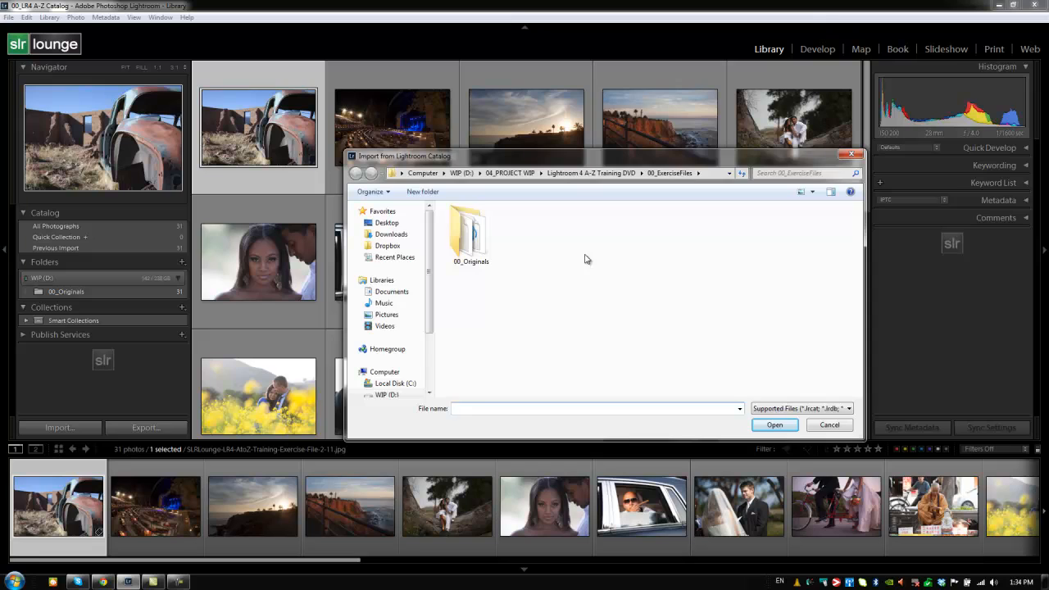
pyautogui.moveTo(563, 256)
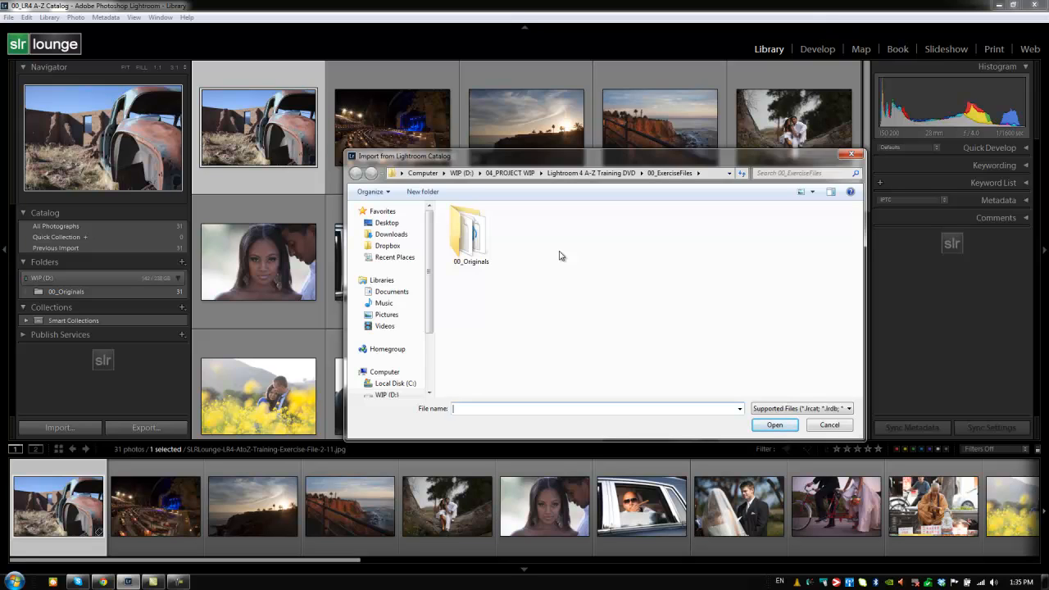
pyautogui.moveTo(564, 252)
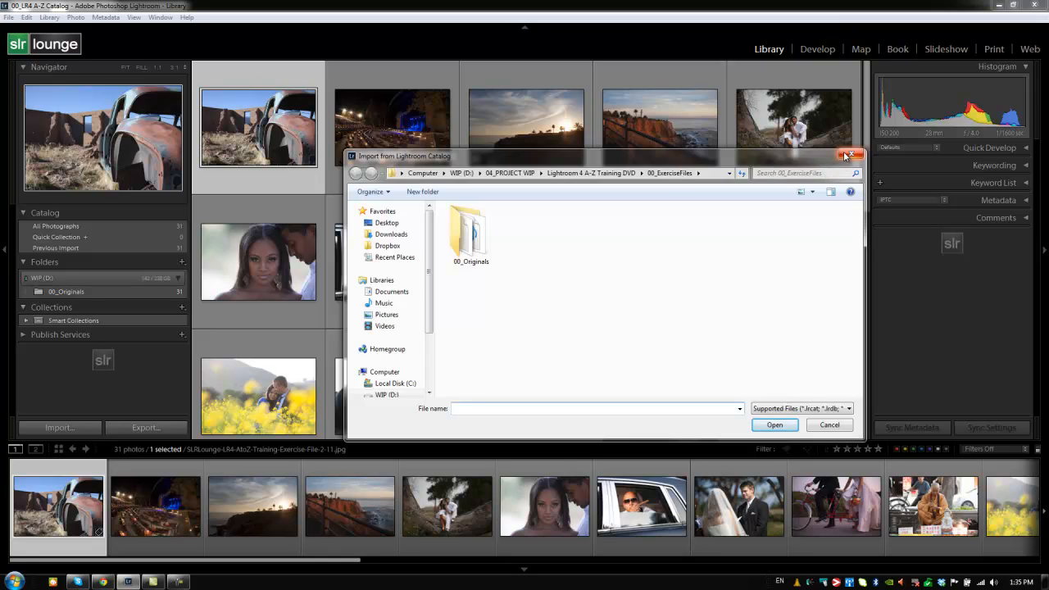
pyautogui.moveTo(474, 308)
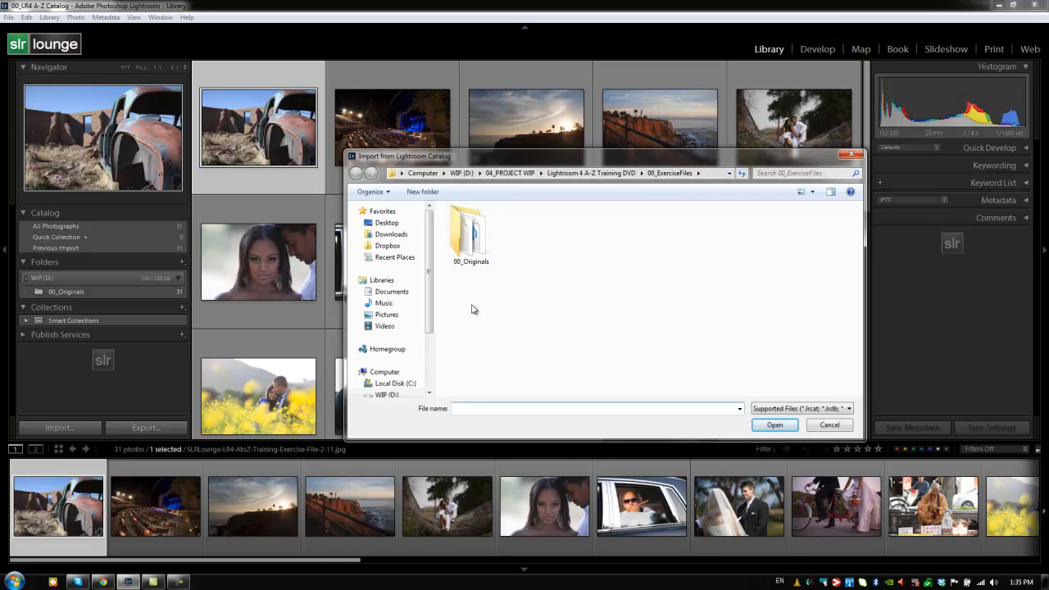
pyautogui.moveTo(518, 271)
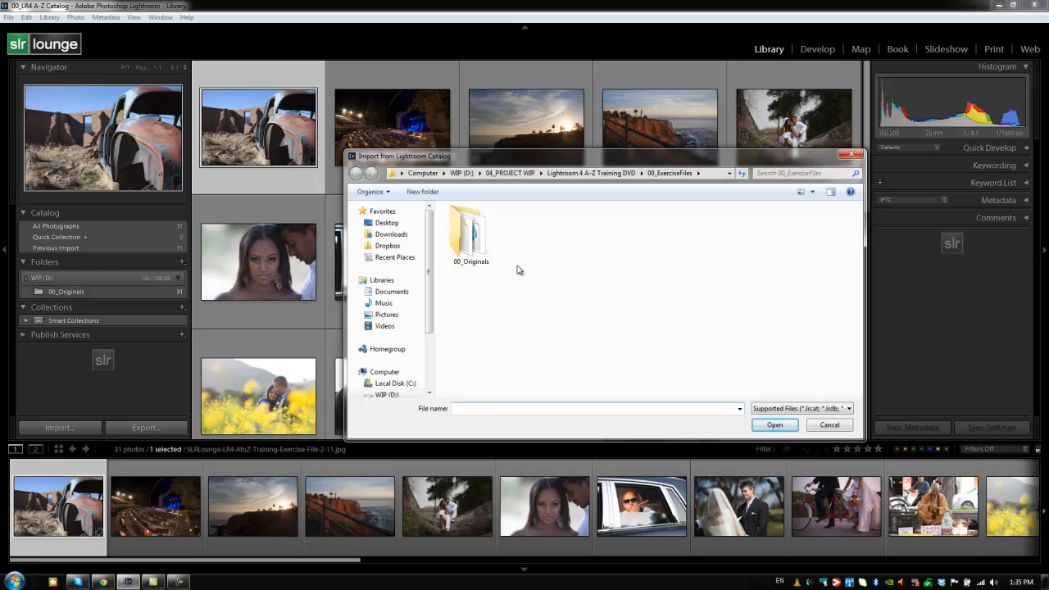
pyautogui.moveTo(600, 274)
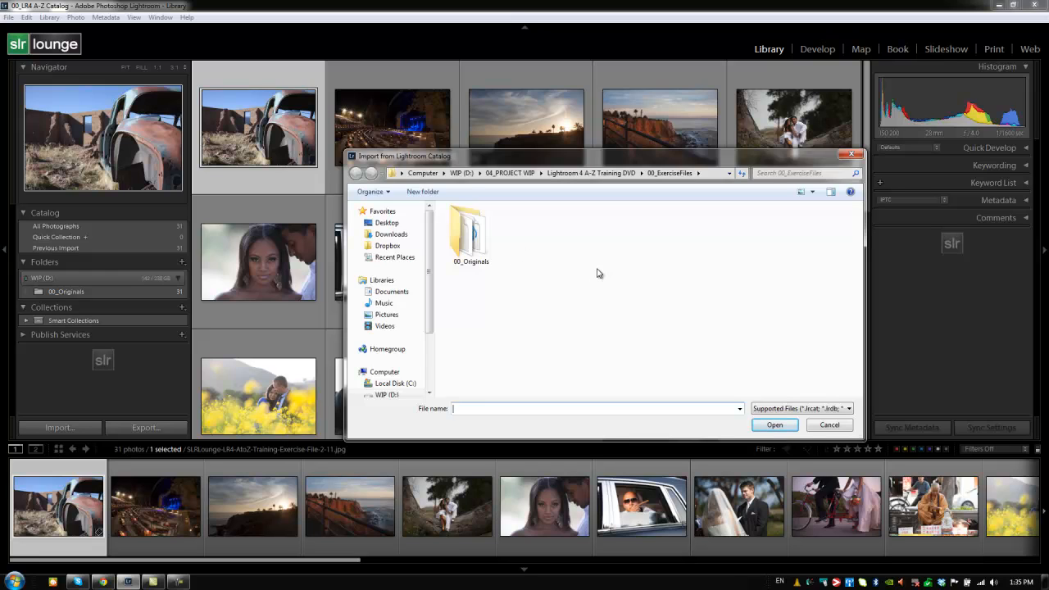
pyautogui.moveTo(853, 156)
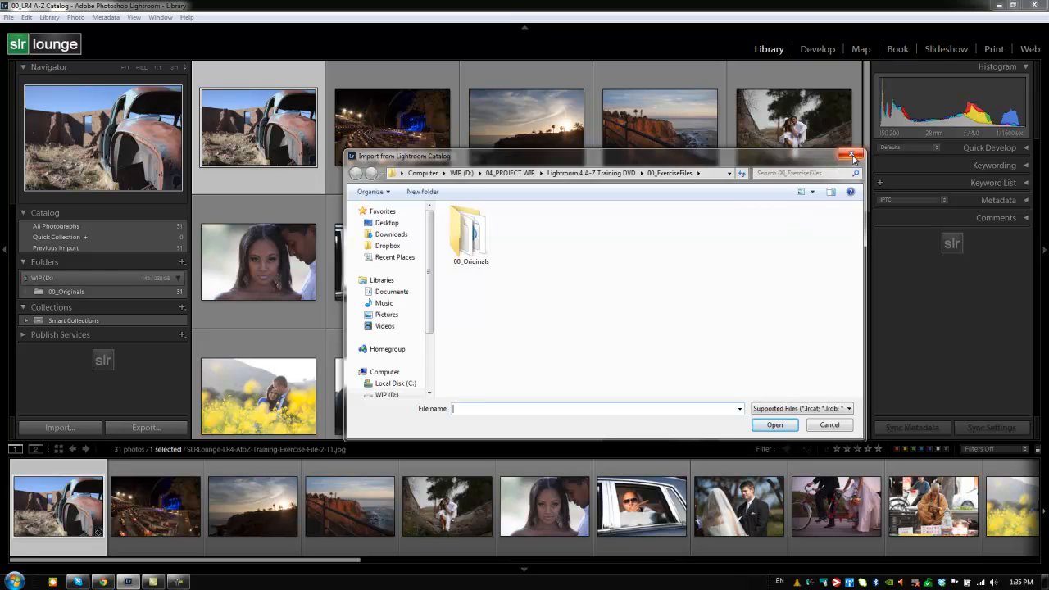
pyautogui.moveTo(852, 156)
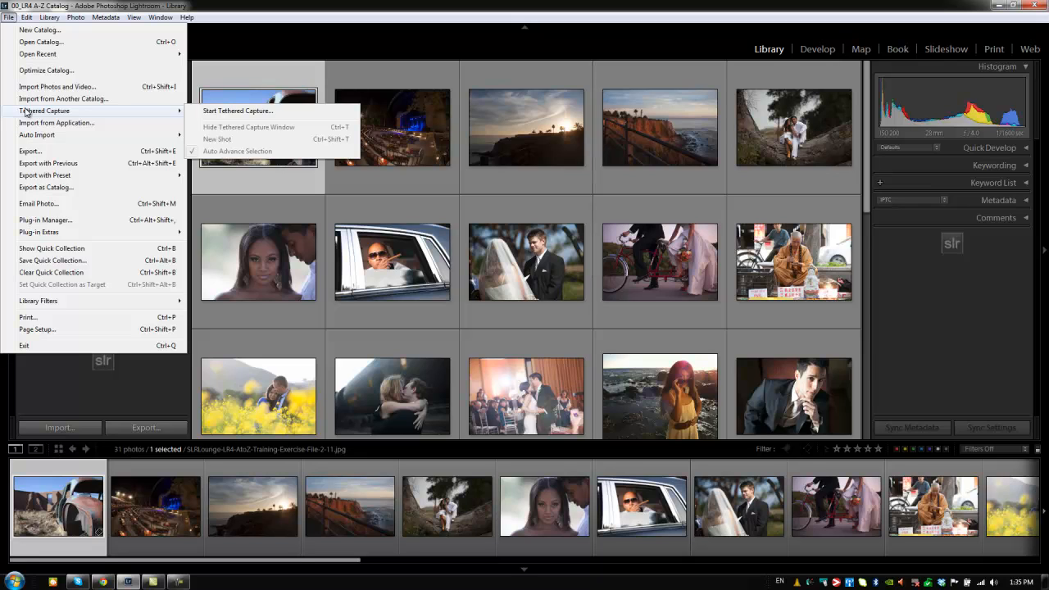
pyautogui.moveTo(36, 114)
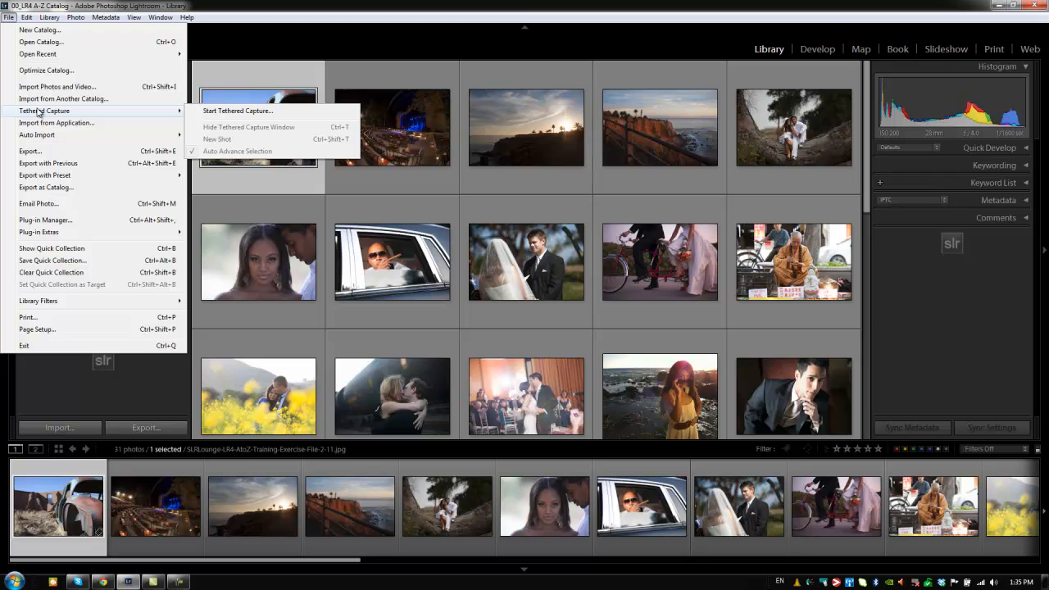
pyautogui.moveTo(238, 111)
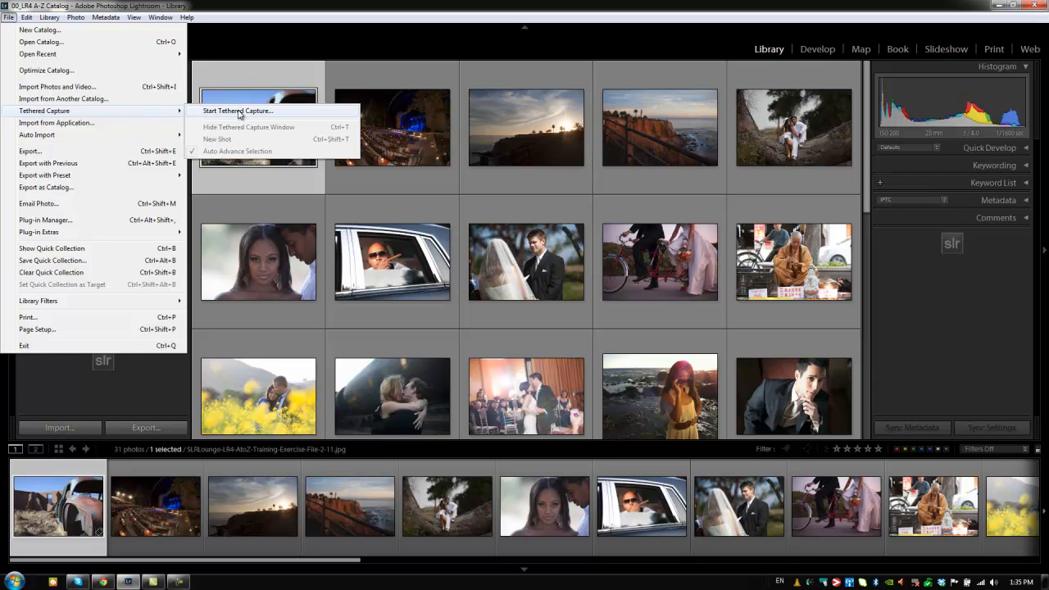
# - Start Tethered Capture to bring up the Tethered Capture Settings dialog
pyautogui.click(238, 111)
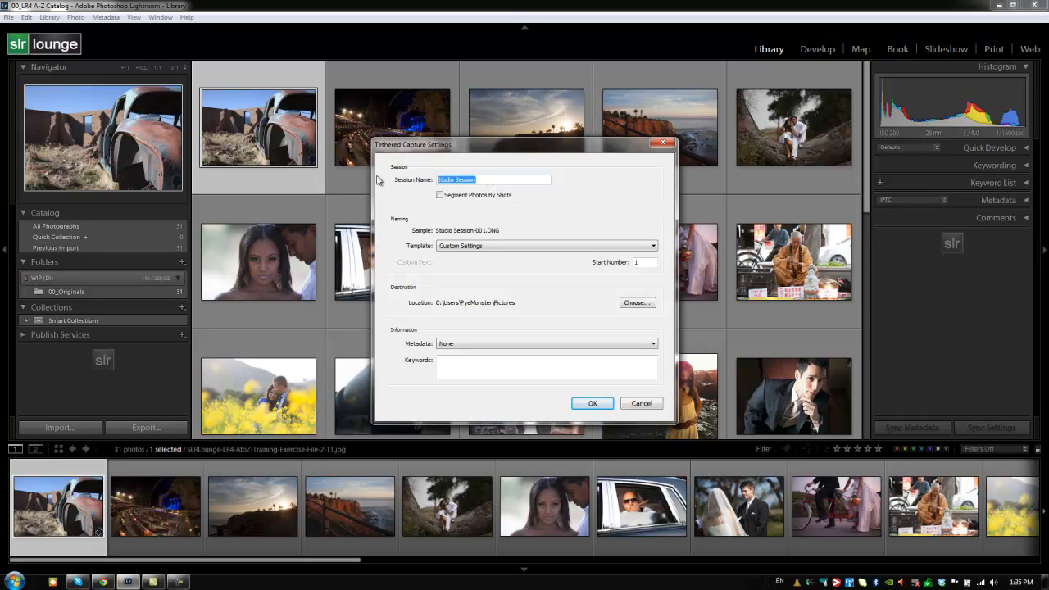
# - Name the session 'SLR Lounge Practice Session' and view the filename template choices
pyautogui.write('SLR Lounge Practice')
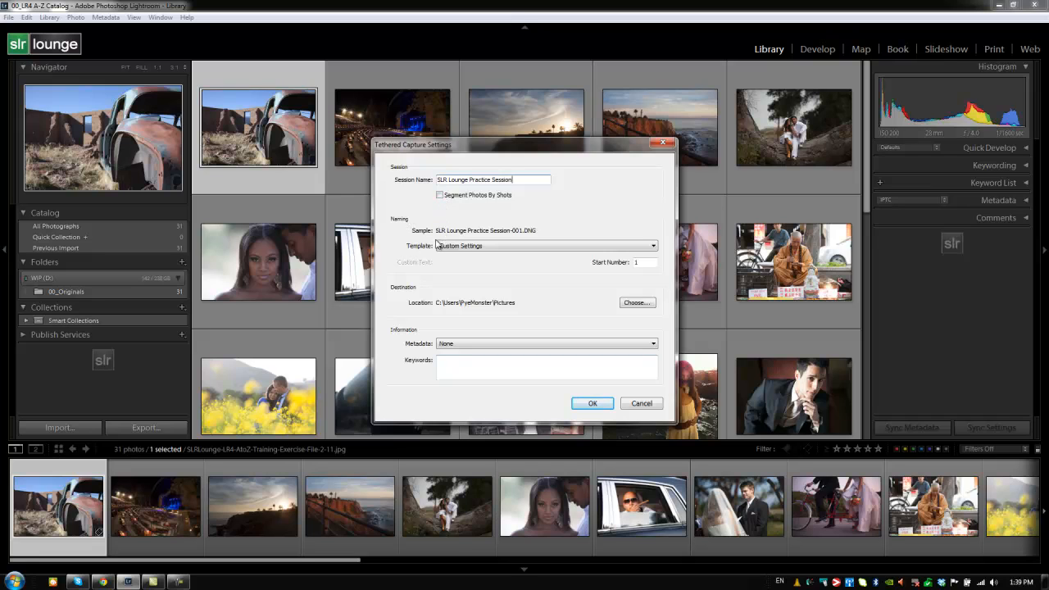
pyautogui.moveTo(547, 249)
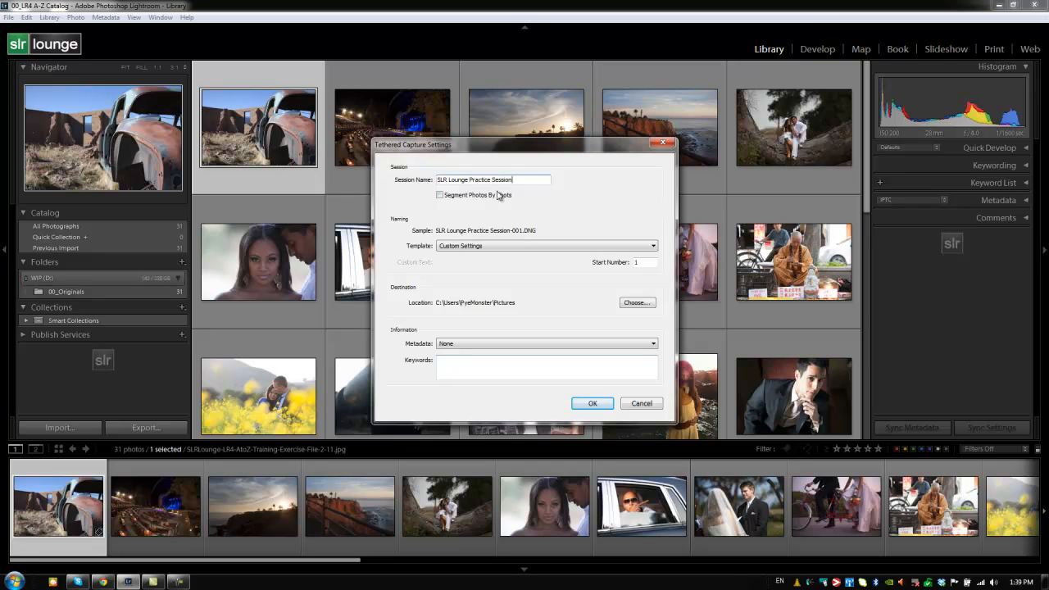
pyautogui.click(547, 246)
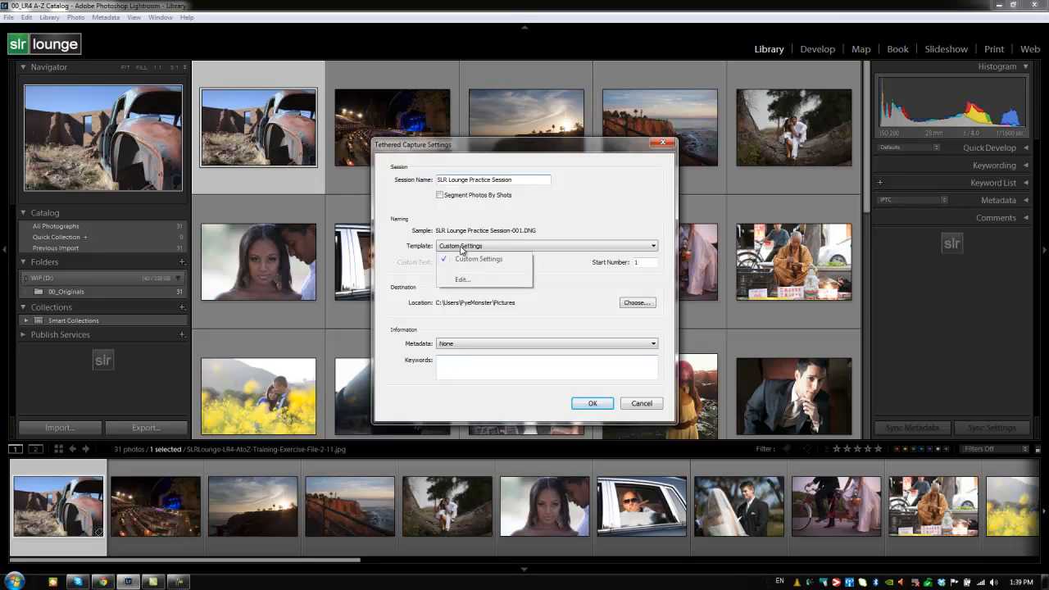
# - Keep the session-name-plus-sequence filename template and start choosing the capture destination
pyautogui.click(463, 279)
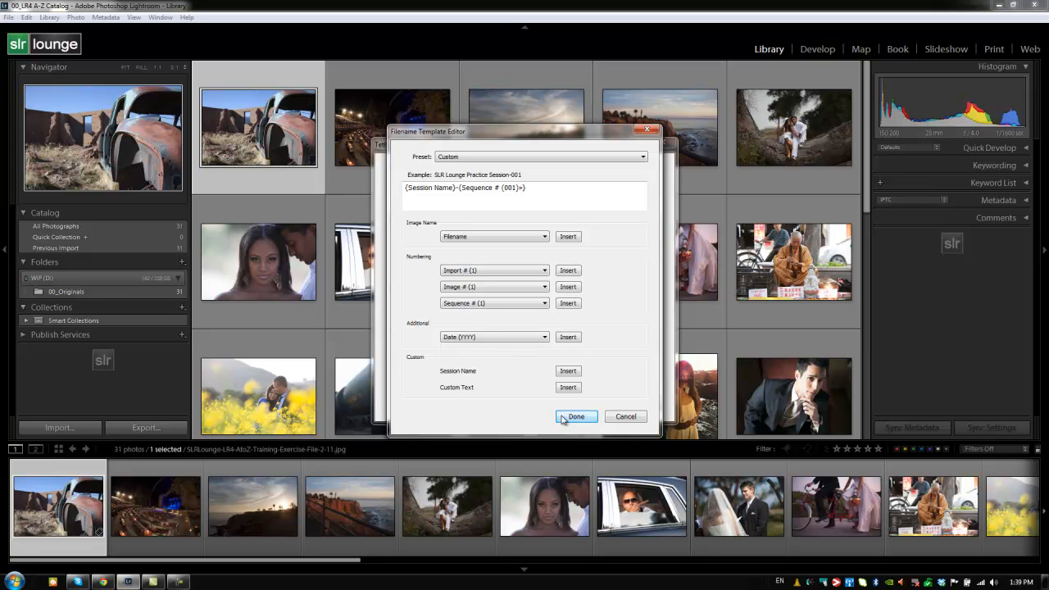
pyautogui.click(577, 416)
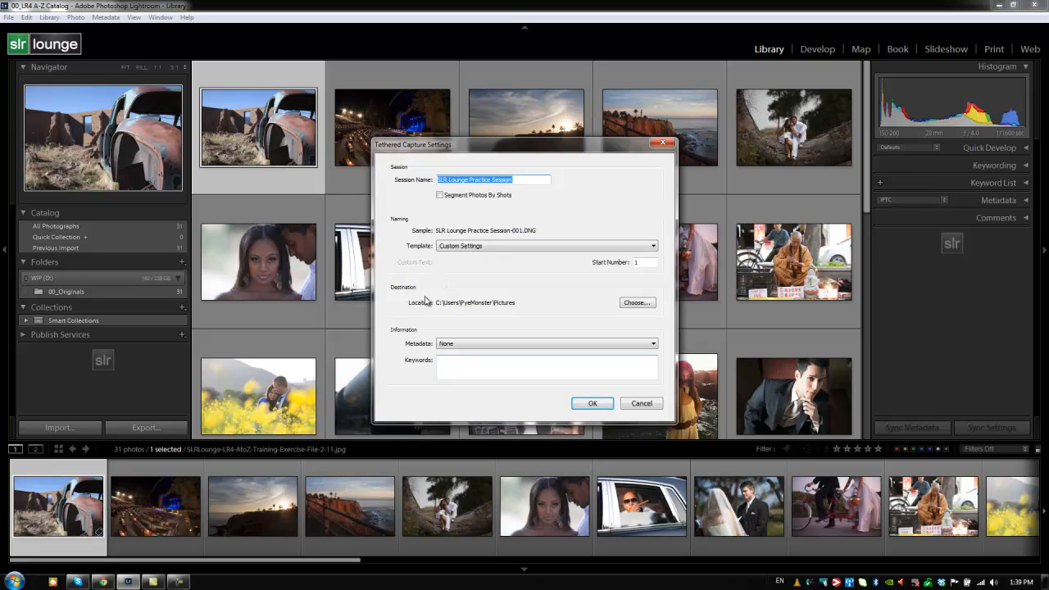
pyautogui.moveTo(547, 306)
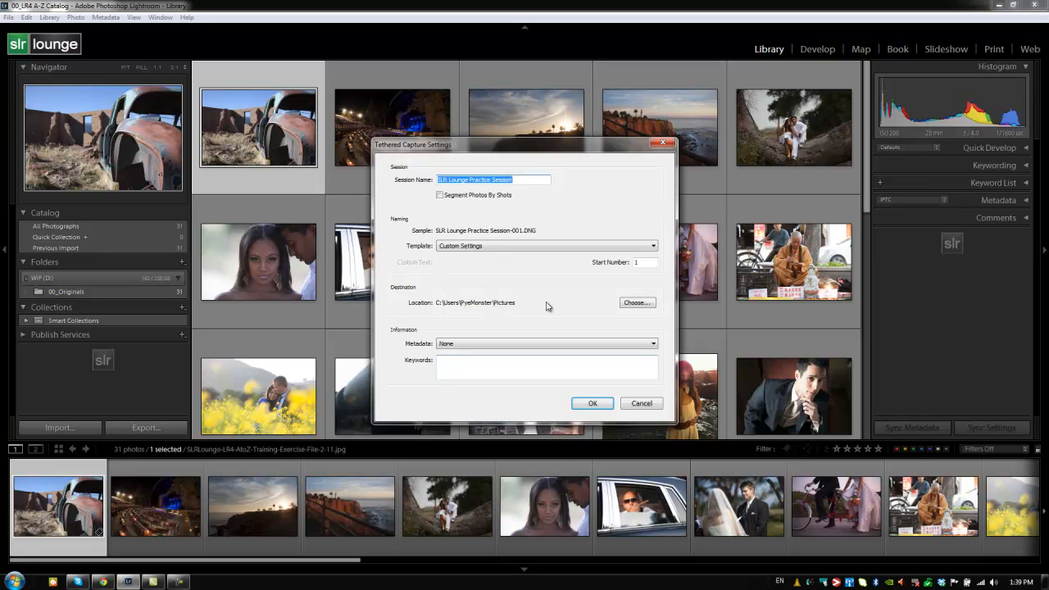
pyautogui.click(638, 301)
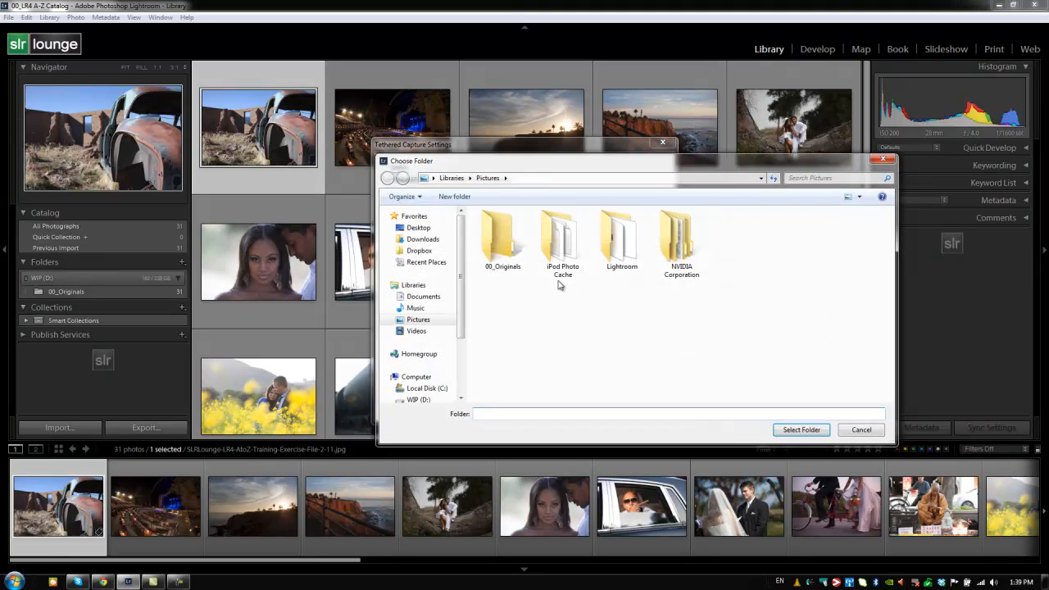
# - Select 00_Originals inside the 00_LR4 A-Z Catalog folder as the capture destination
pyautogui.click(503, 238)
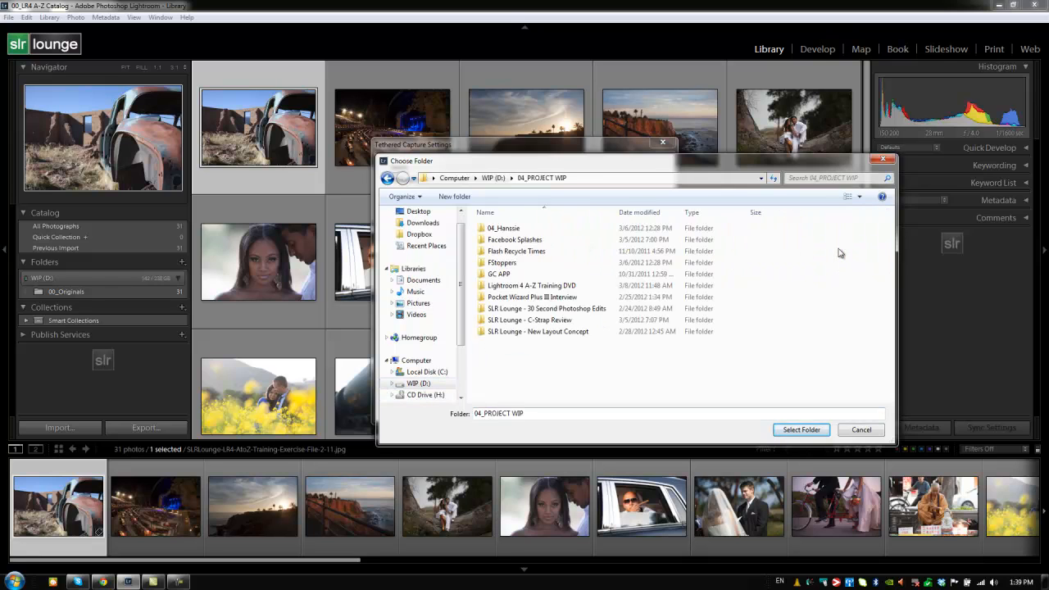
pyautogui.moveTo(531, 285)
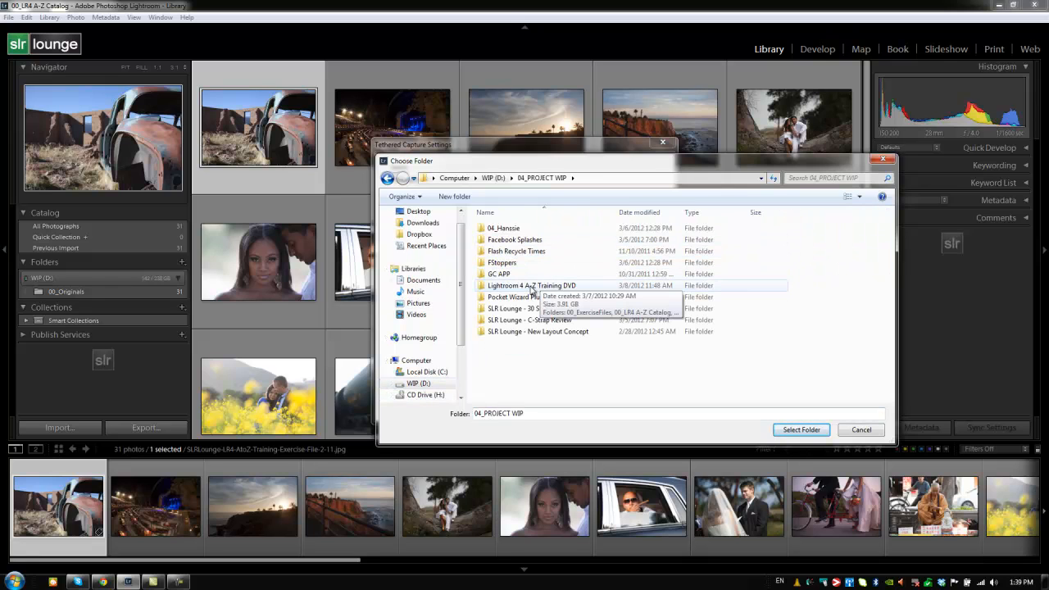
pyautogui.doubleClick(531, 285)
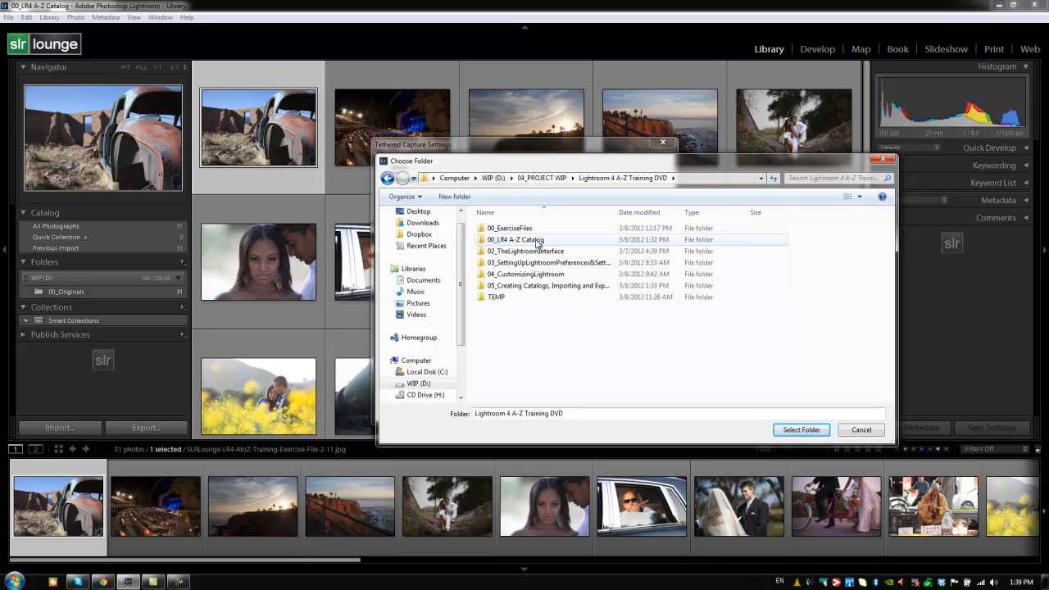
pyautogui.doubleClick(515, 239)
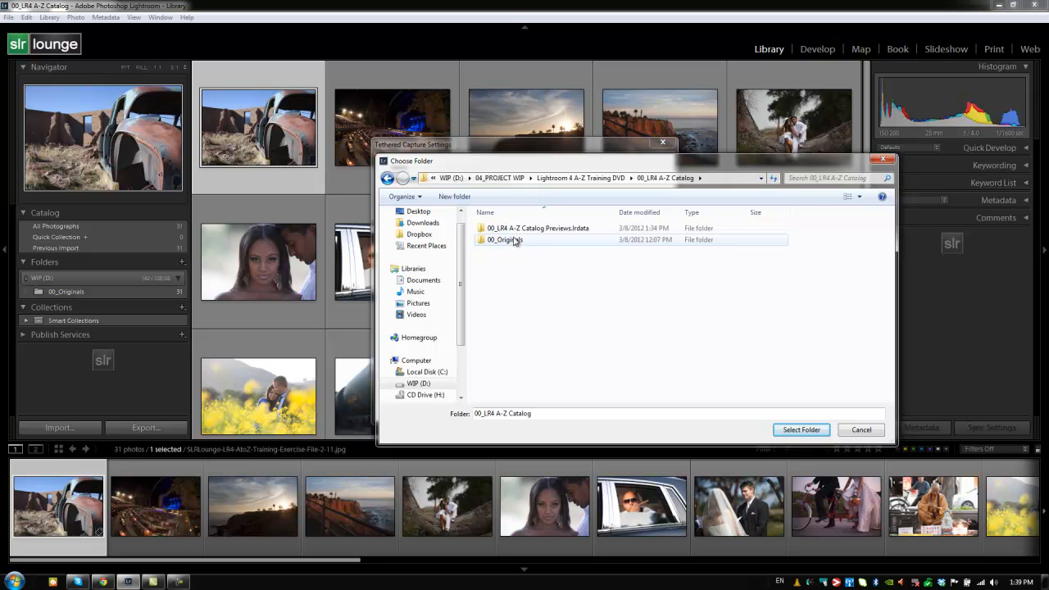
pyautogui.click(504, 239)
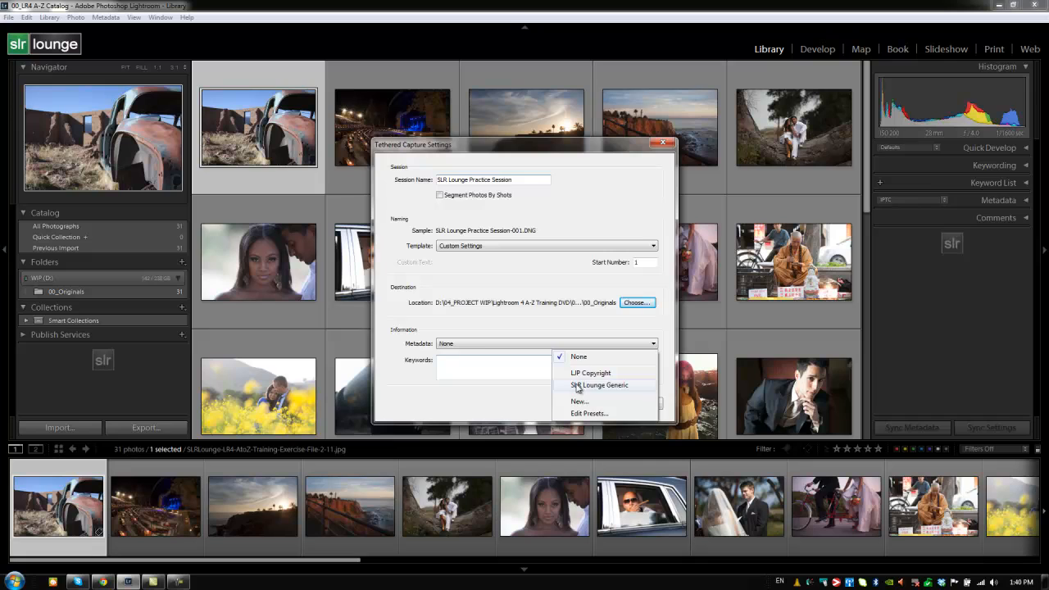
# - Apply the SLR Lounge Generic metadata preset to captured photos
pyautogui.click(598, 386)
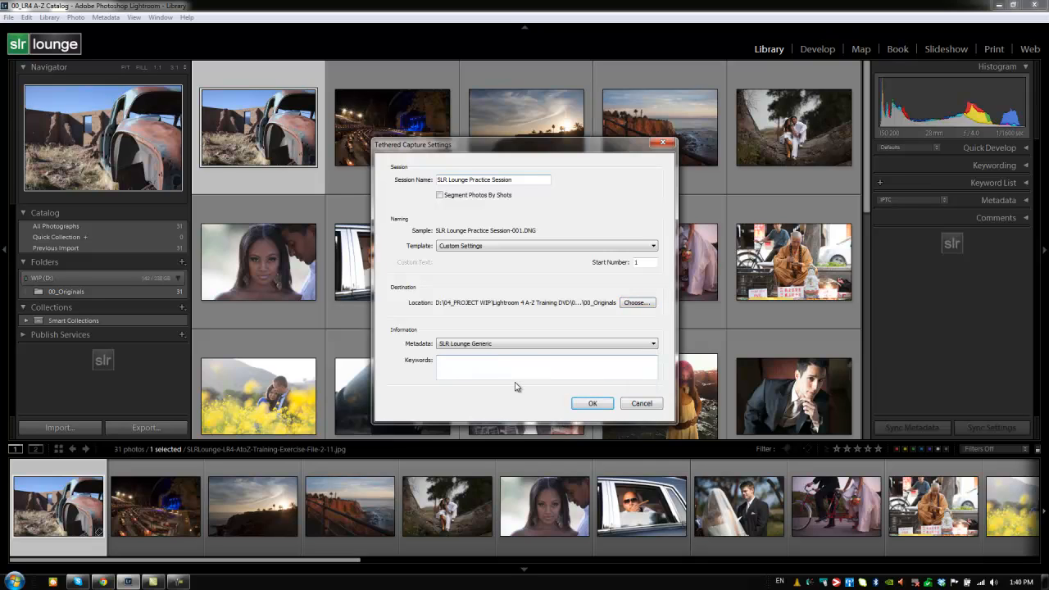
pyautogui.click(592, 403)
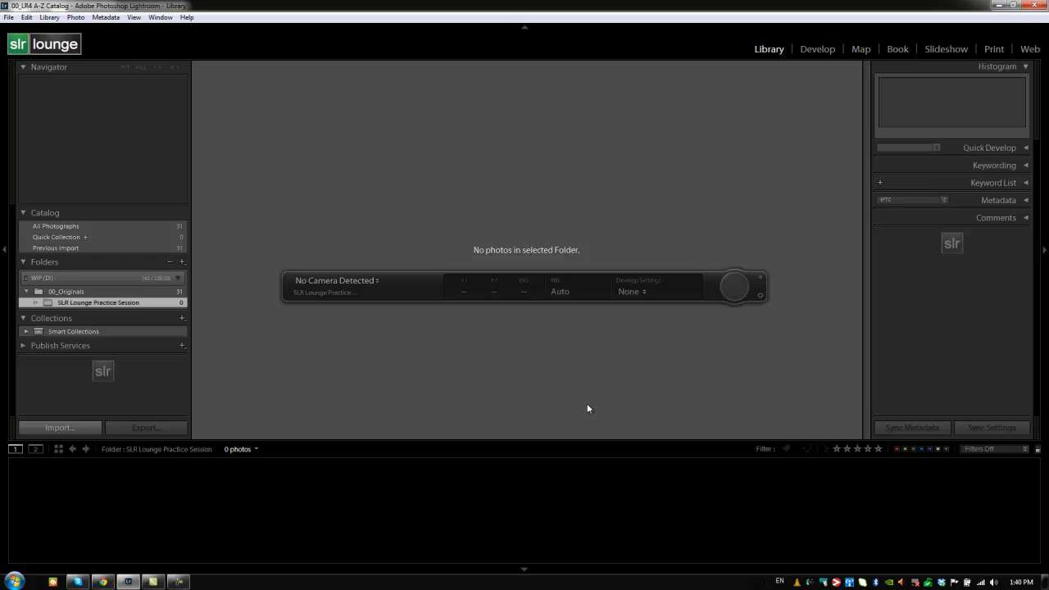
pyautogui.moveTo(70, 306)
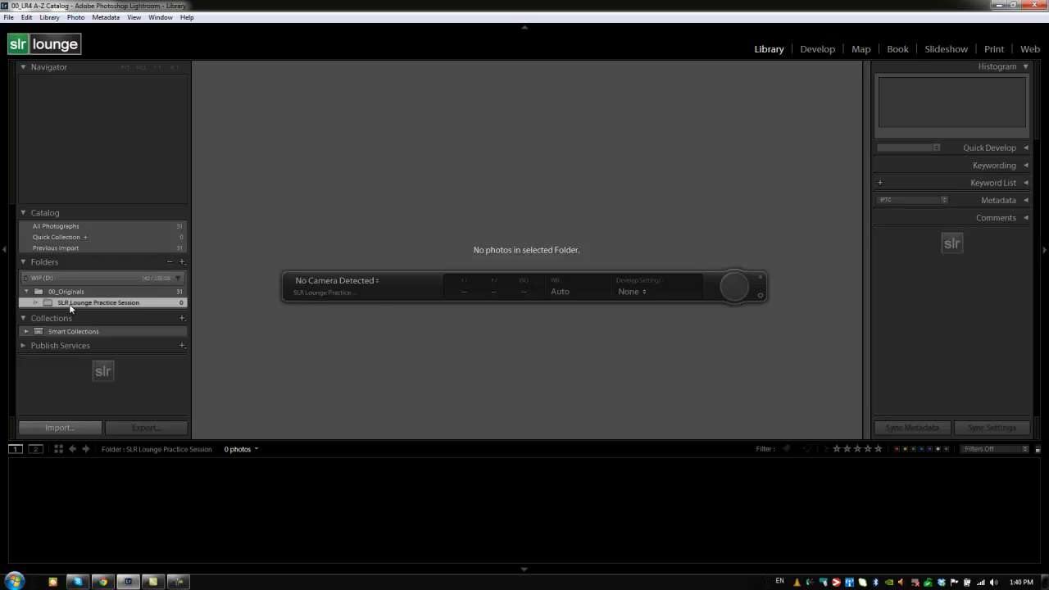
pyautogui.moveTo(141, 302)
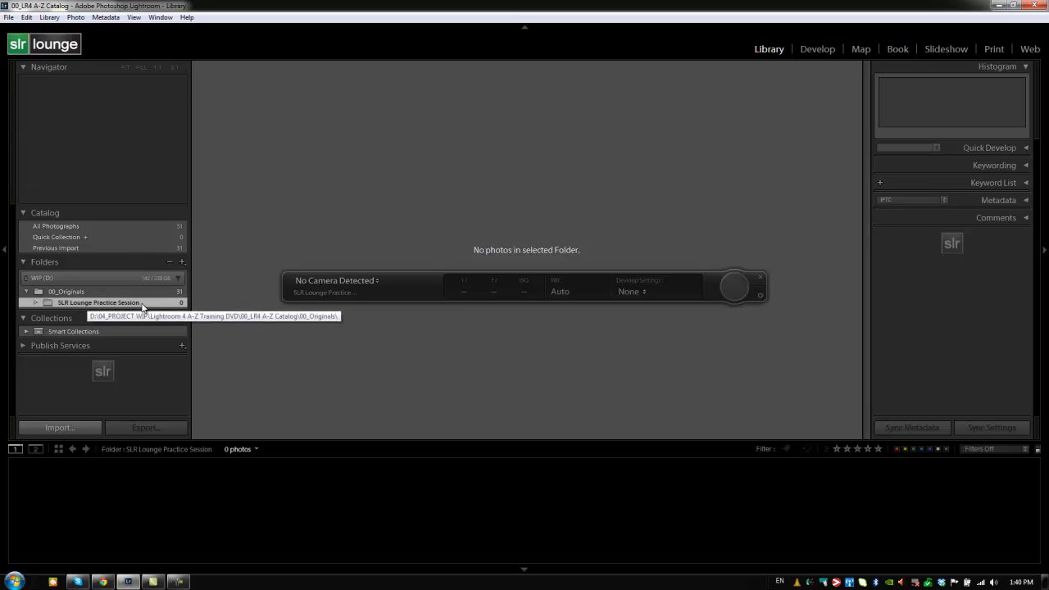
pyautogui.moveTo(403, 289)
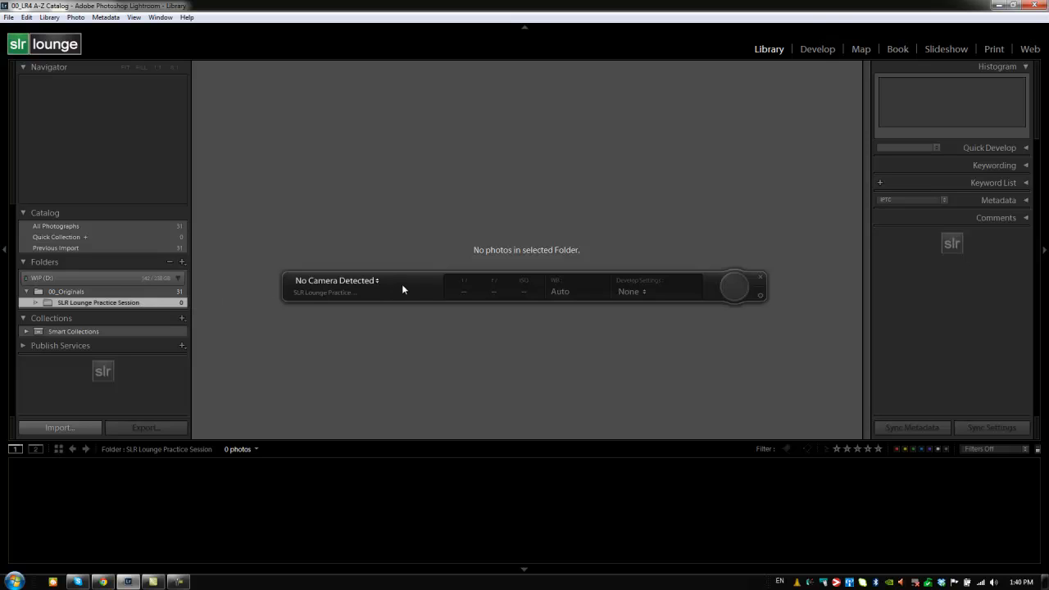
pyautogui.moveTo(406, 279)
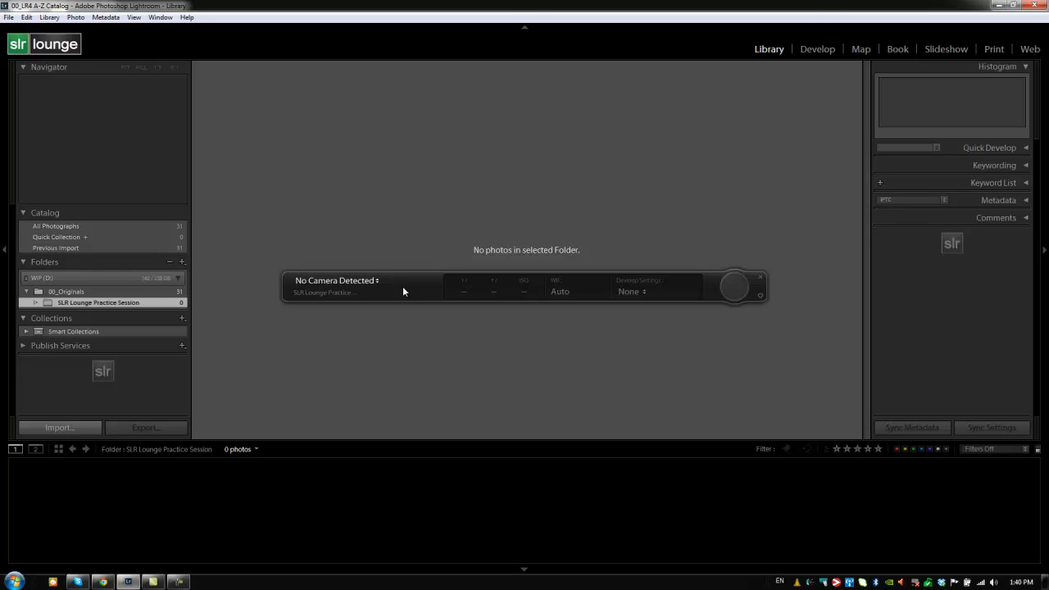
pyautogui.moveTo(345, 295)
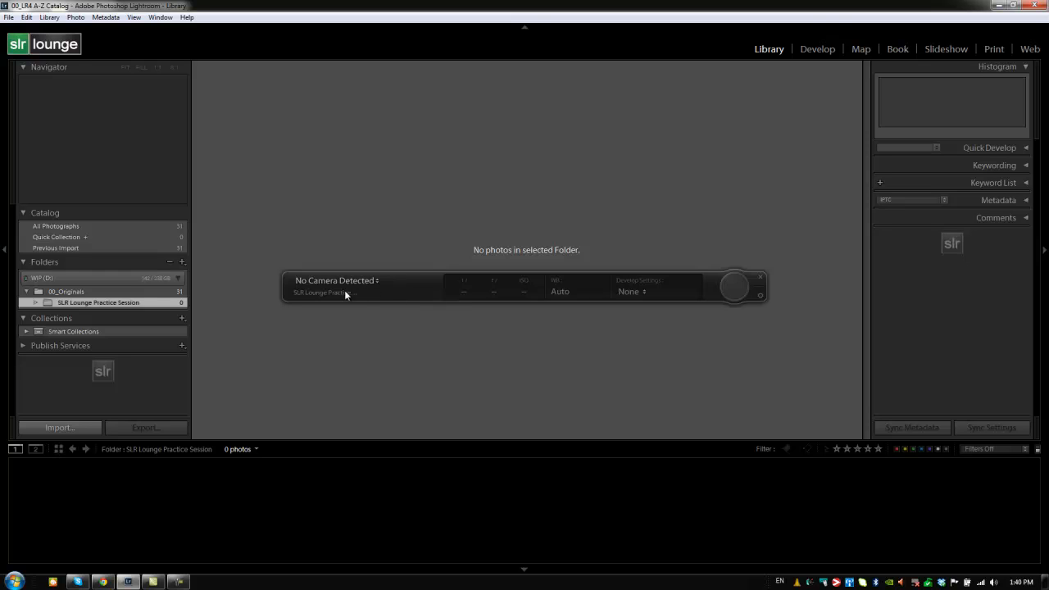
pyautogui.moveTo(823, 314)
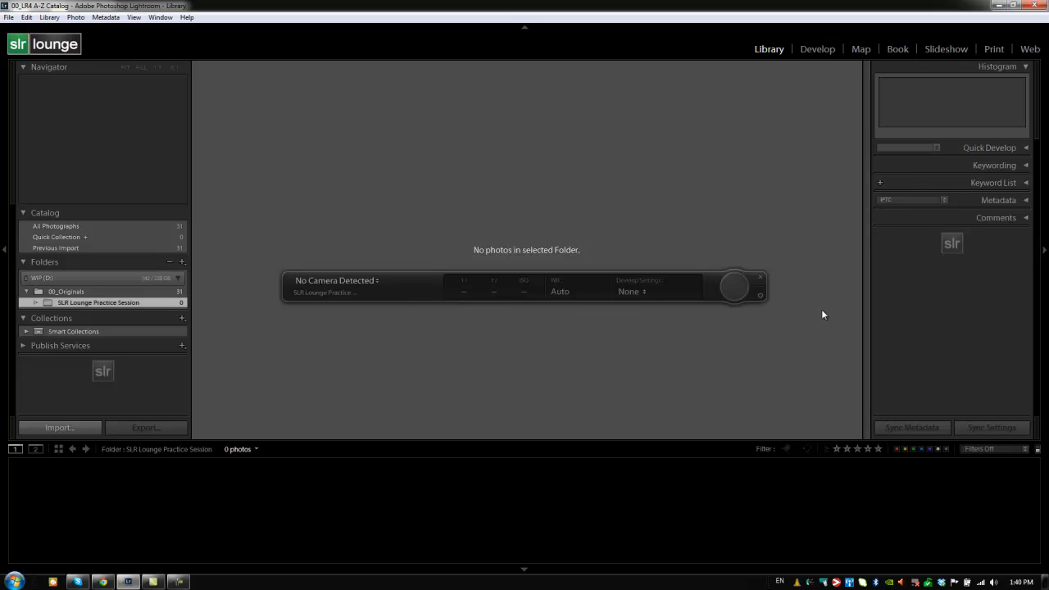
pyautogui.moveTo(324, 300)
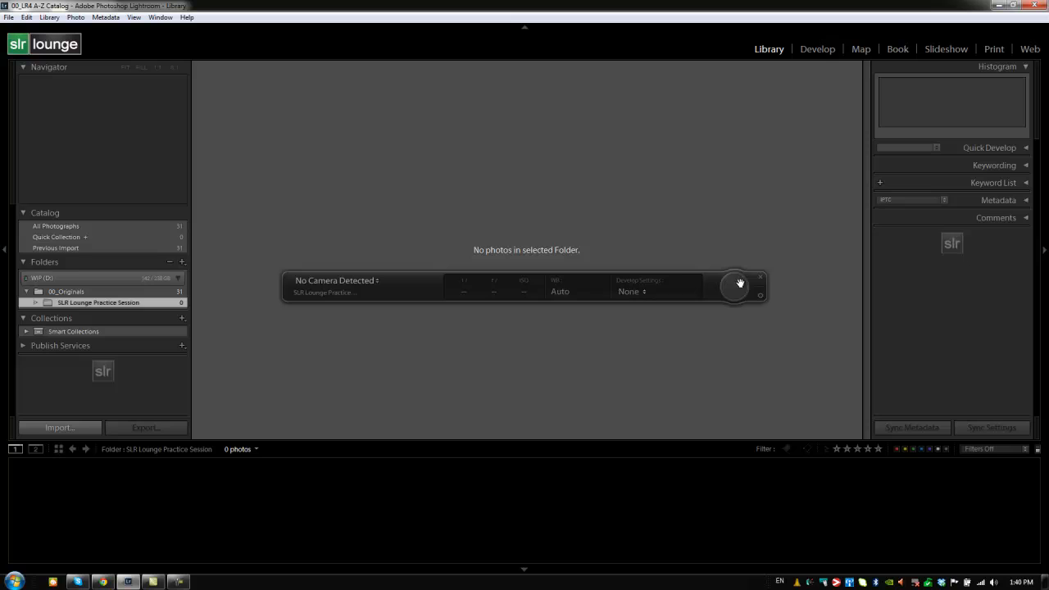
# - Close the tethered capture bar and show options for the empty practice session folder
pyautogui.click(760, 279)
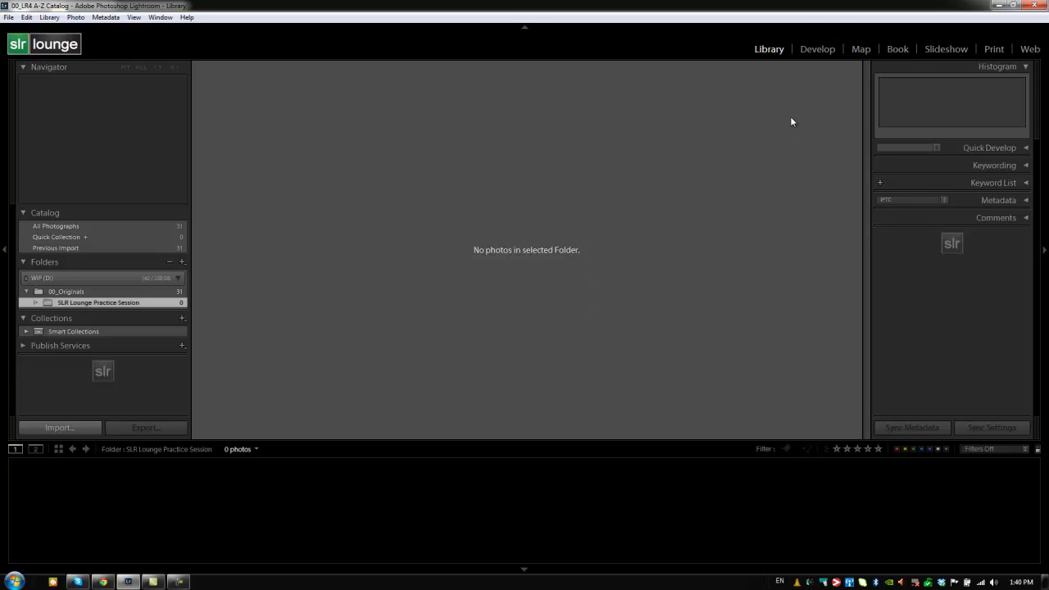
pyautogui.moveTo(788, 122)
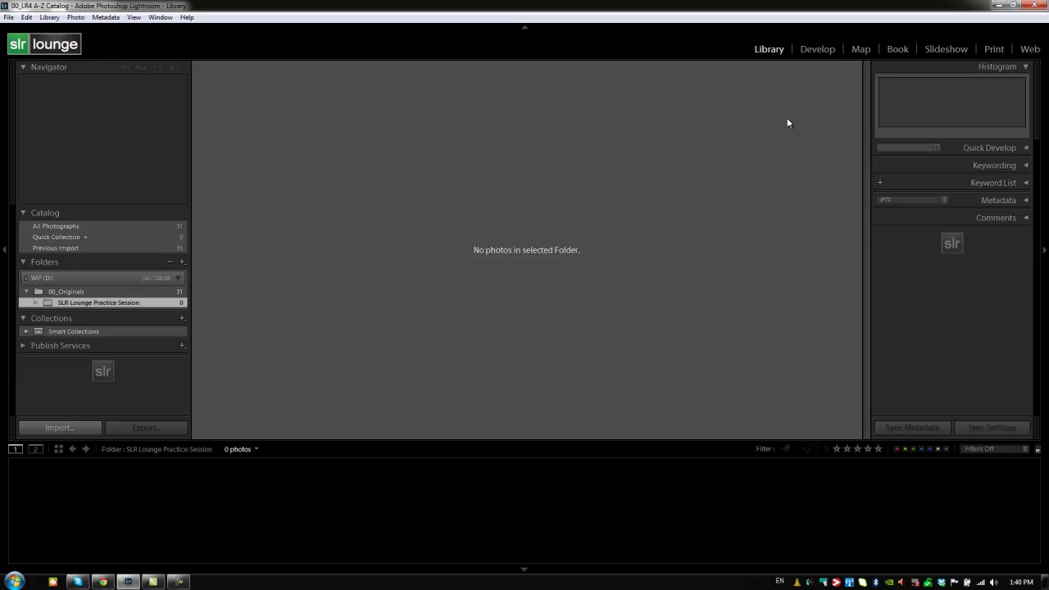
pyautogui.rightClick(98, 302)
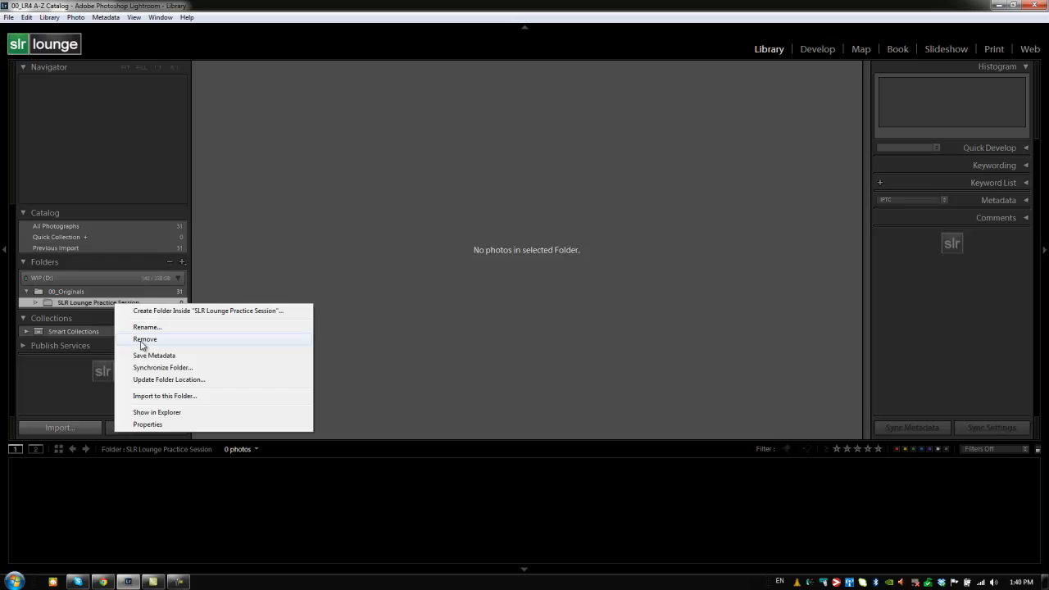
pyautogui.moveTo(151, 341)
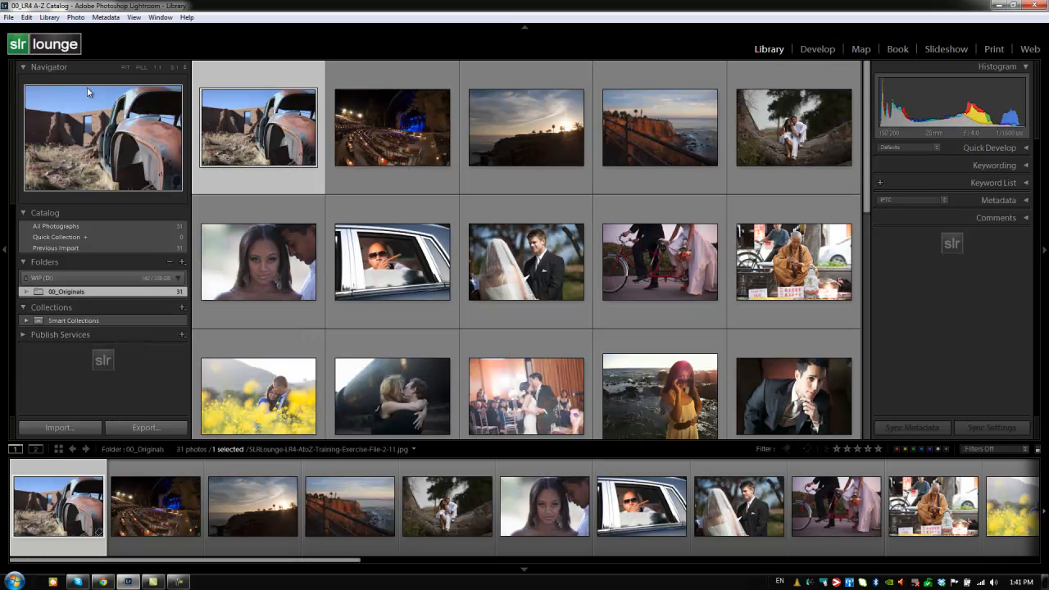
# - Bring up the Import from Application dialog from the File menu
pyautogui.click(10, 16)
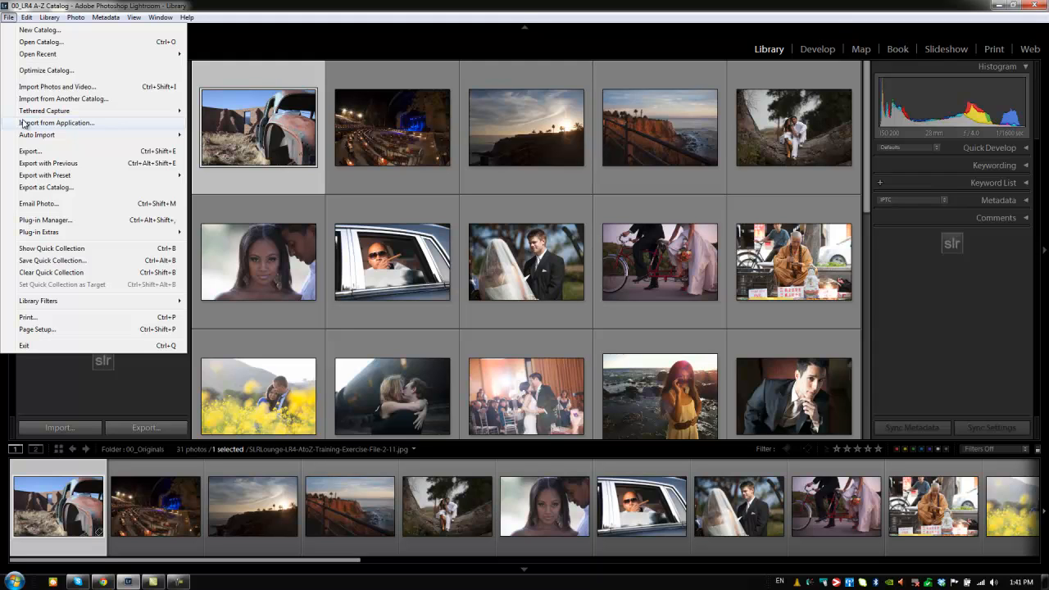
pyautogui.click(56, 122)
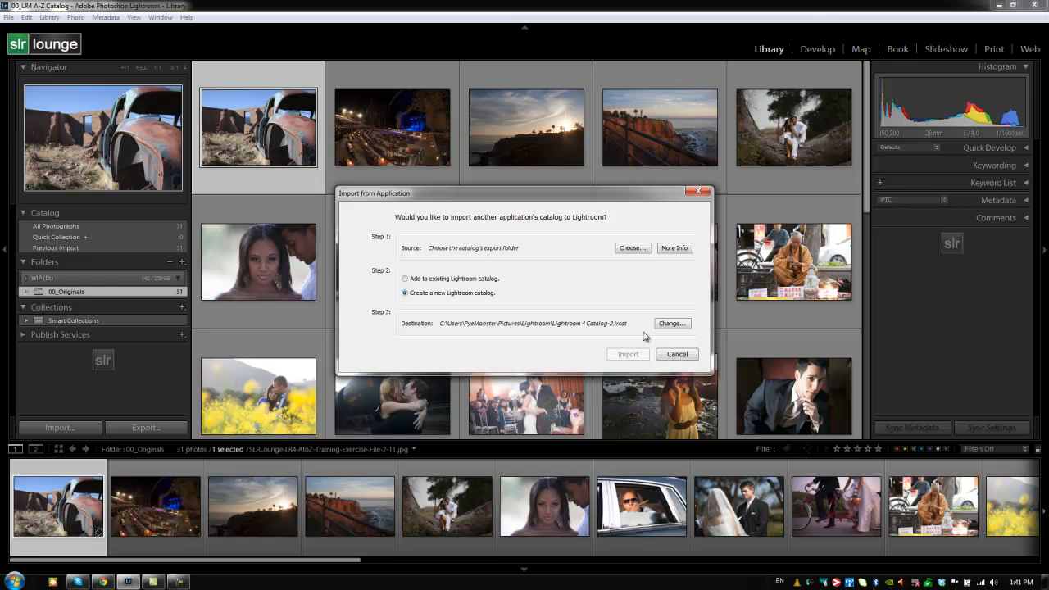
pyautogui.moveTo(639, 347)
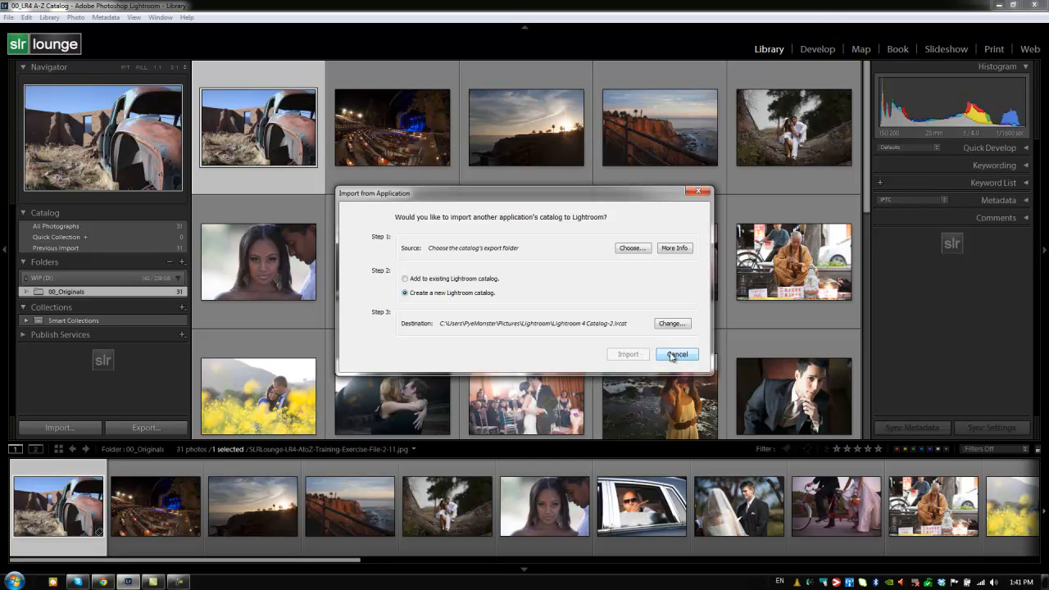
pyautogui.moveTo(648, 323)
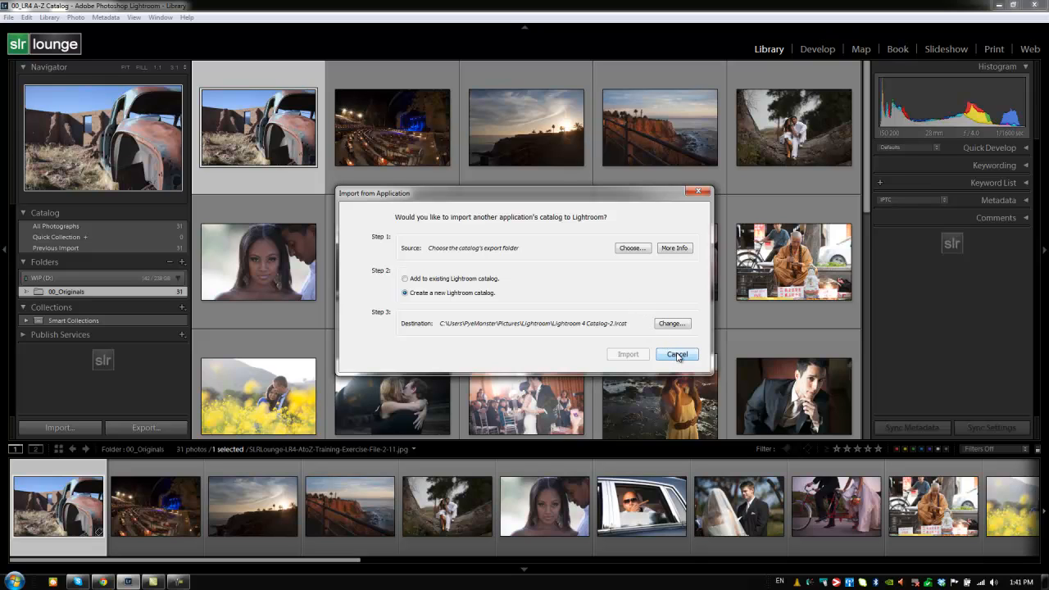
# - Make a new AUTO LRI IMPORT folder on the Desktop the watched folder for auto import
pyautogui.click(10, 13)
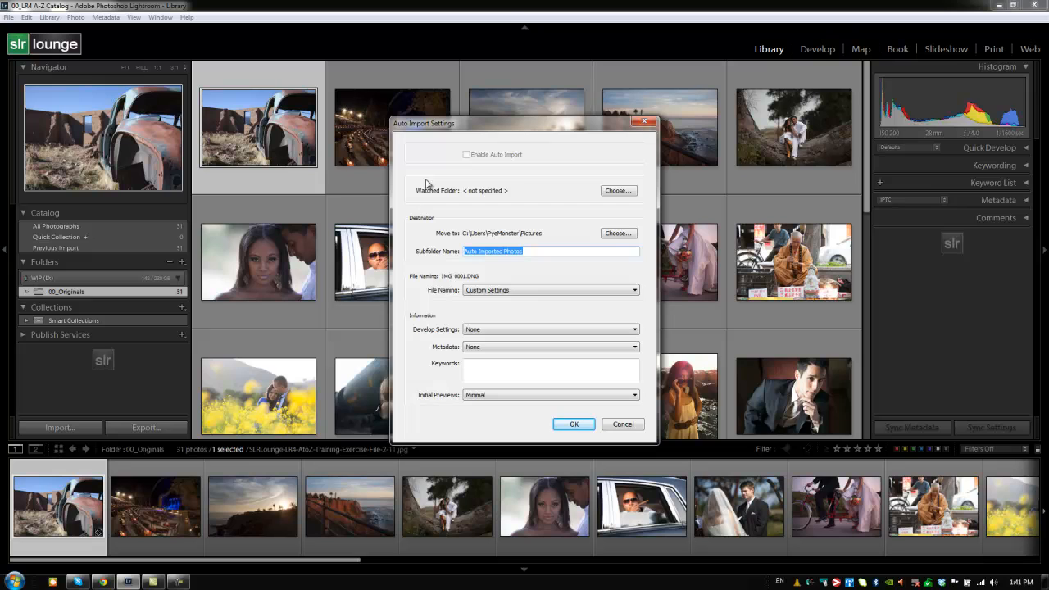
pyautogui.moveTo(435, 184)
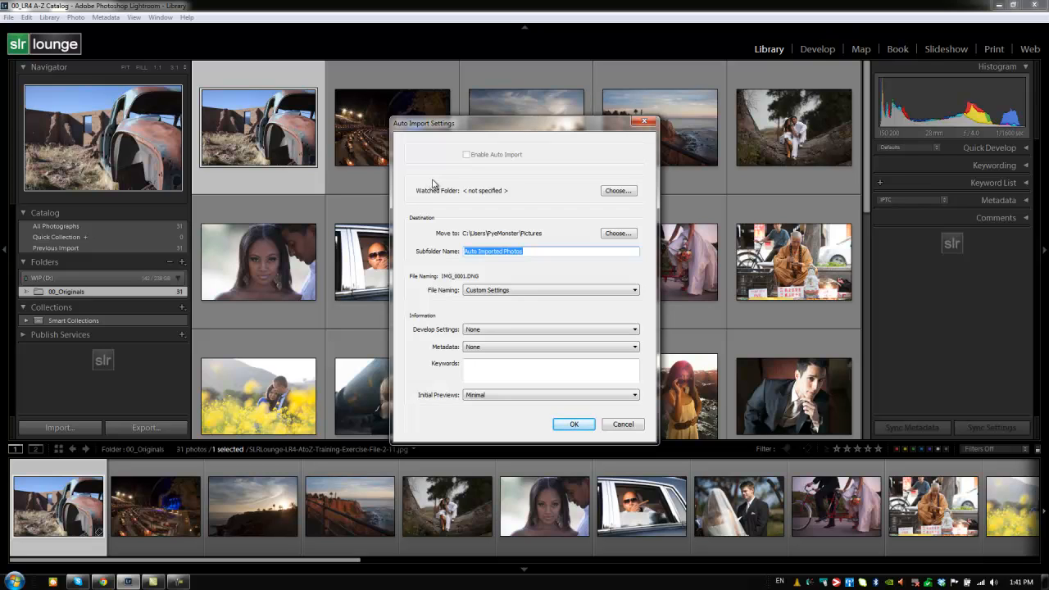
pyautogui.click(618, 190)
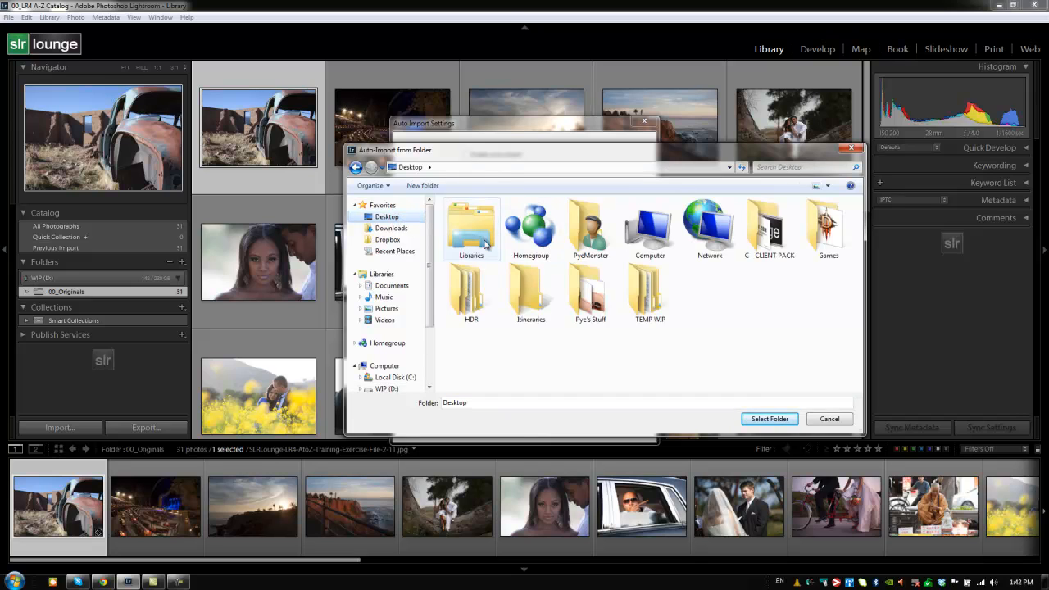
pyautogui.click(423, 185)
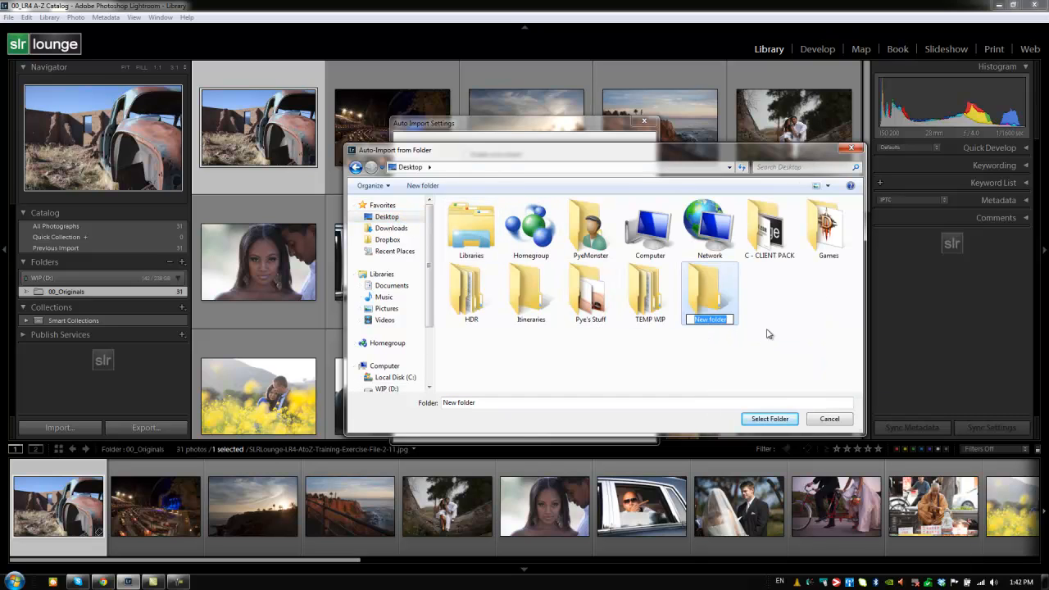
pyautogui.write('AUTO LR4 IMPORT')
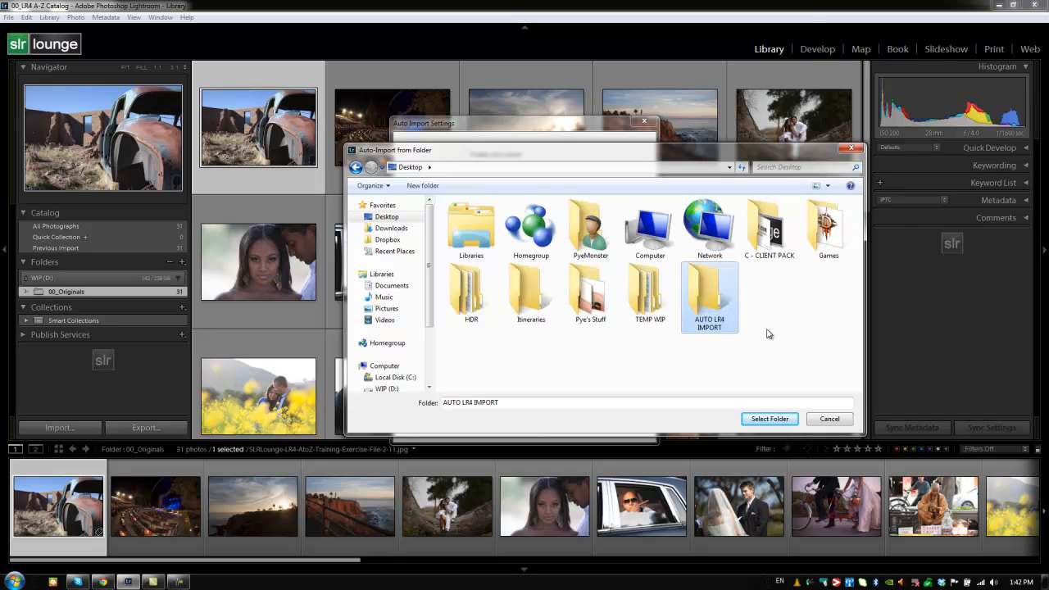
pyautogui.click(770, 419)
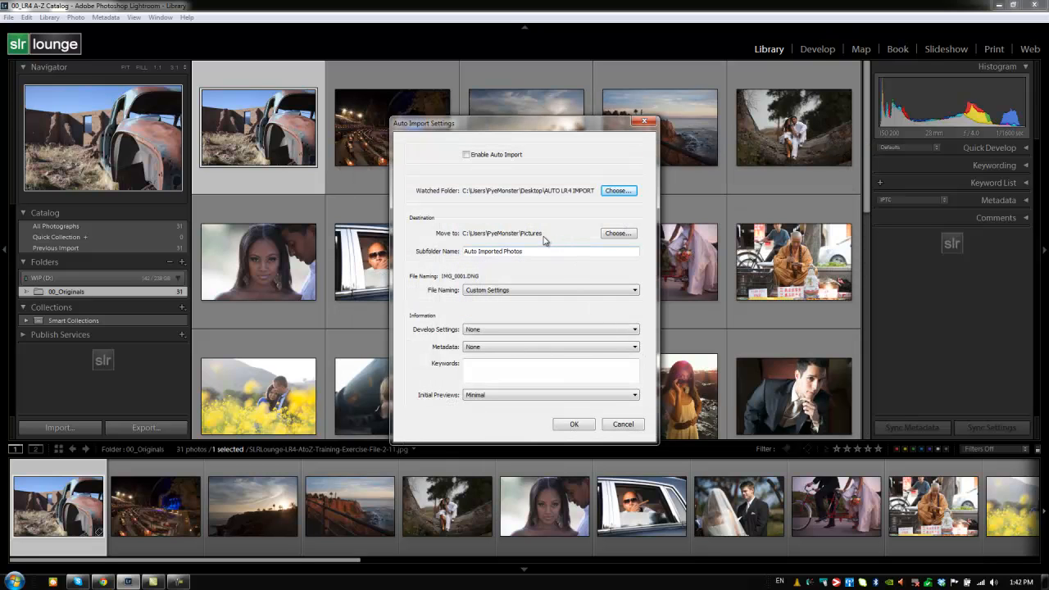
pyautogui.moveTo(544, 239)
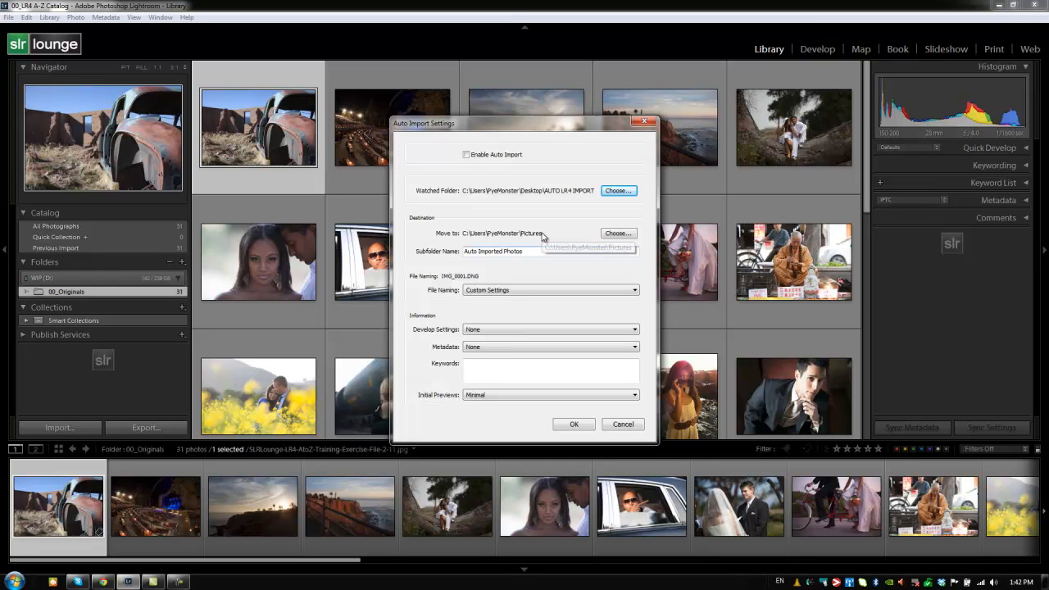
pyautogui.moveTo(474, 162)
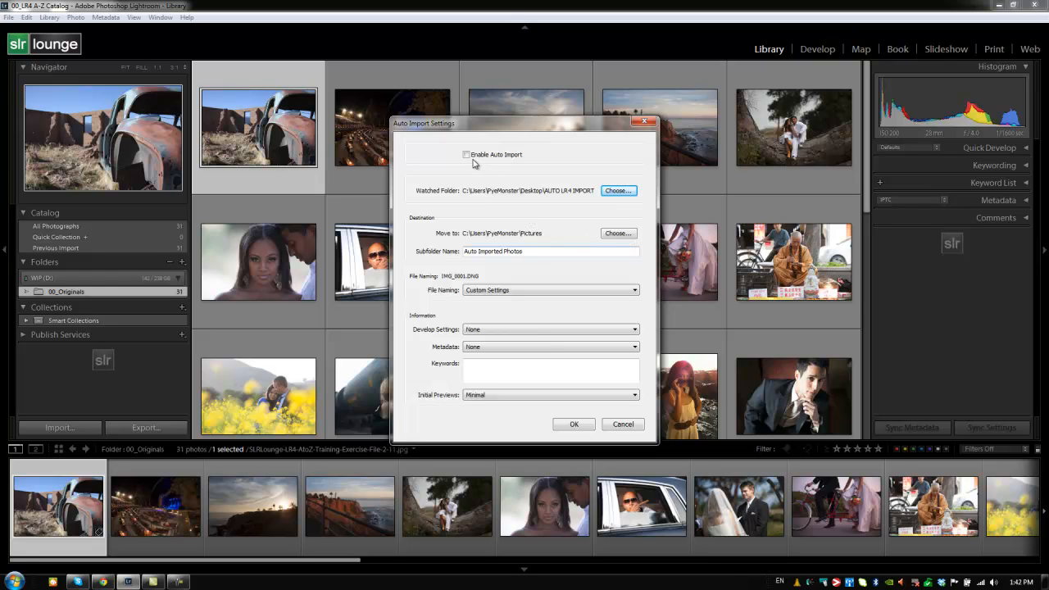
# - Enable Auto Import, then cancel the settings dialog back to the 00_Originals grid
pyautogui.click(466, 154)
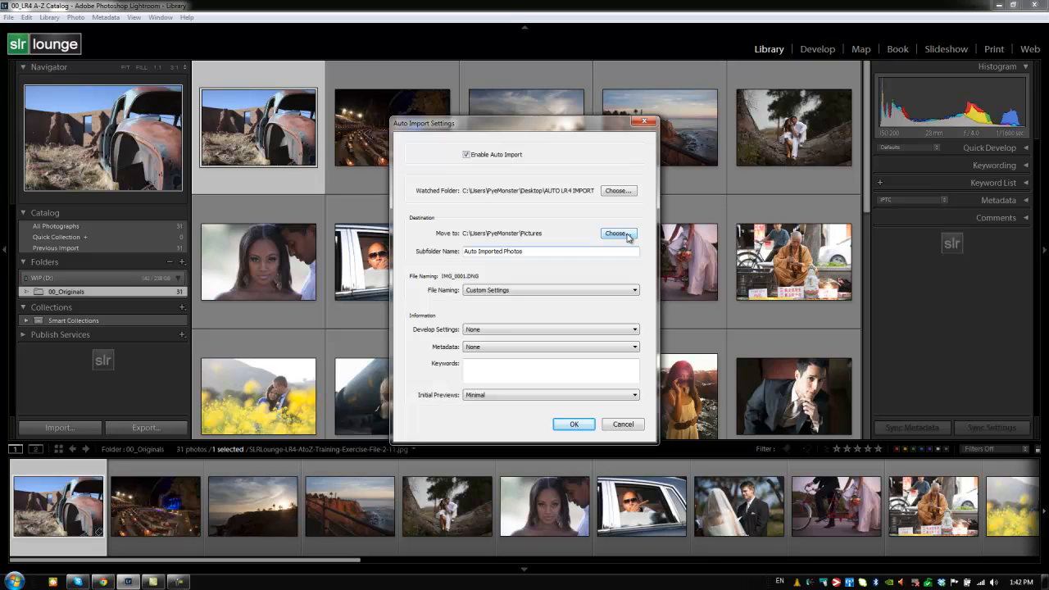
pyautogui.moveTo(498, 307)
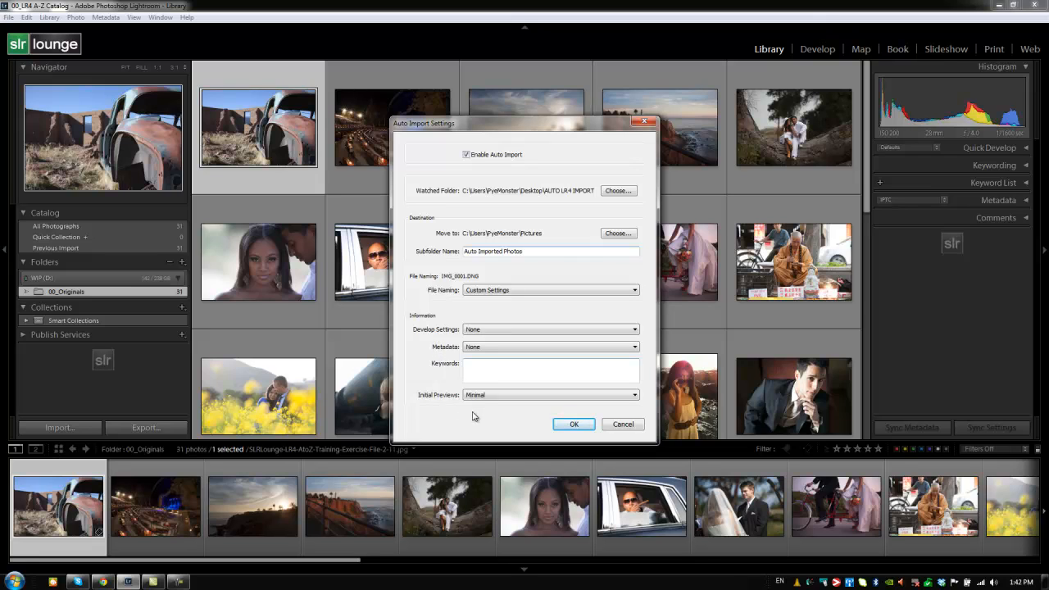
pyautogui.moveTo(503, 390)
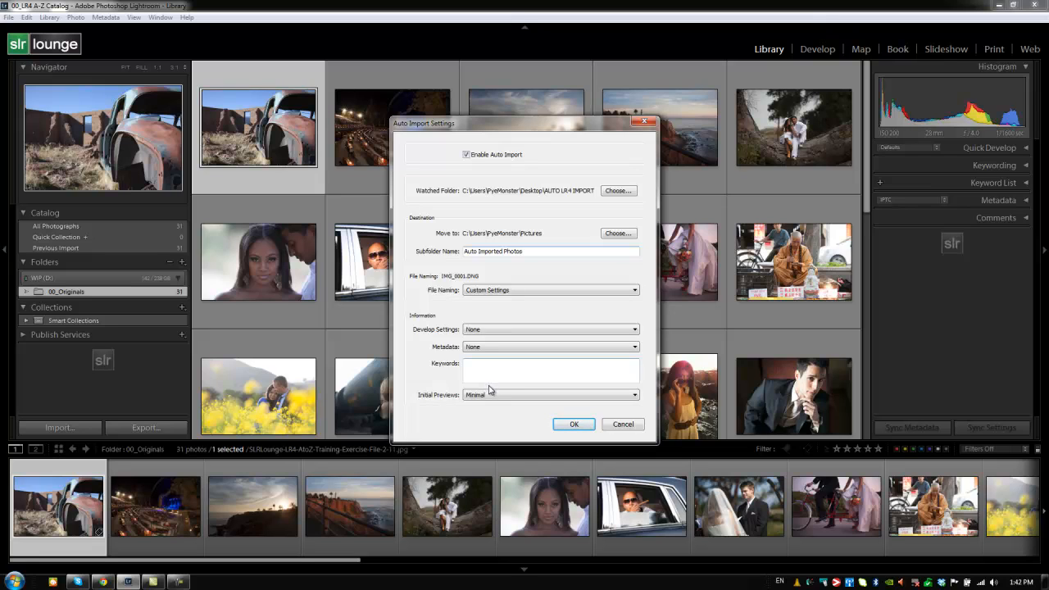
pyautogui.moveTo(616, 423)
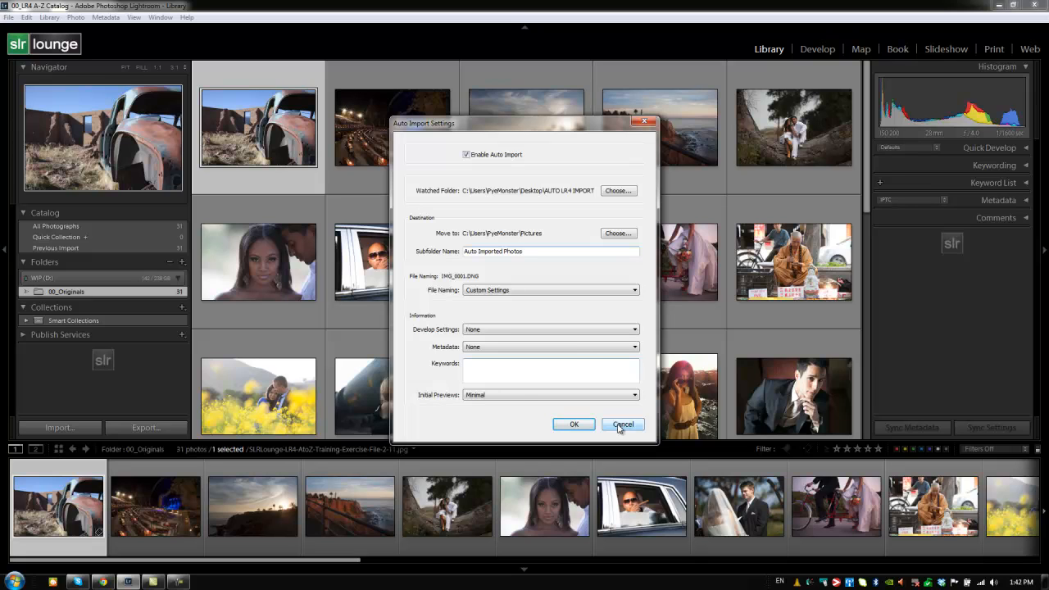
pyautogui.click(623, 423)
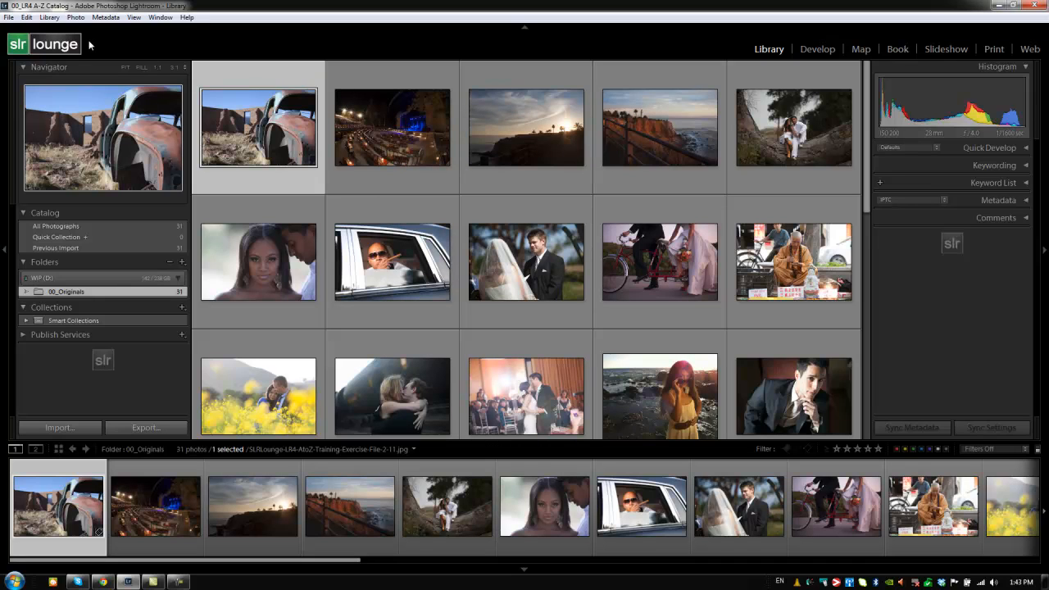